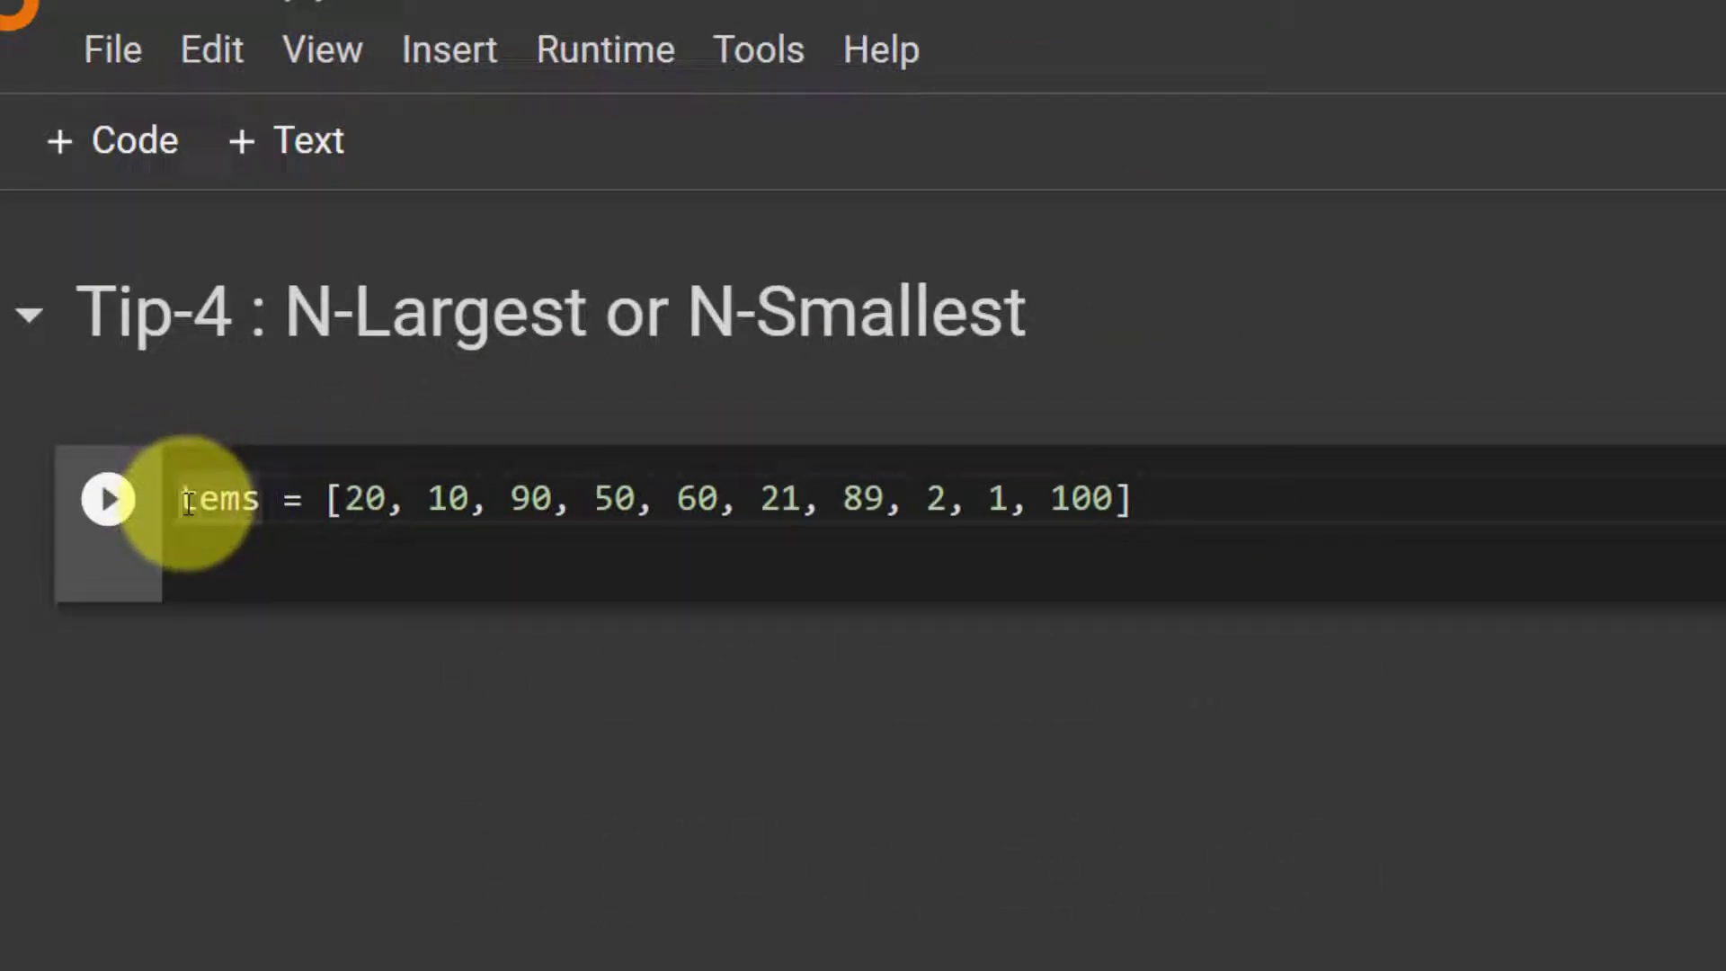
Add 'import heapq' as the first line of the cell, above the list.
{"action": "type", "text": "import"}
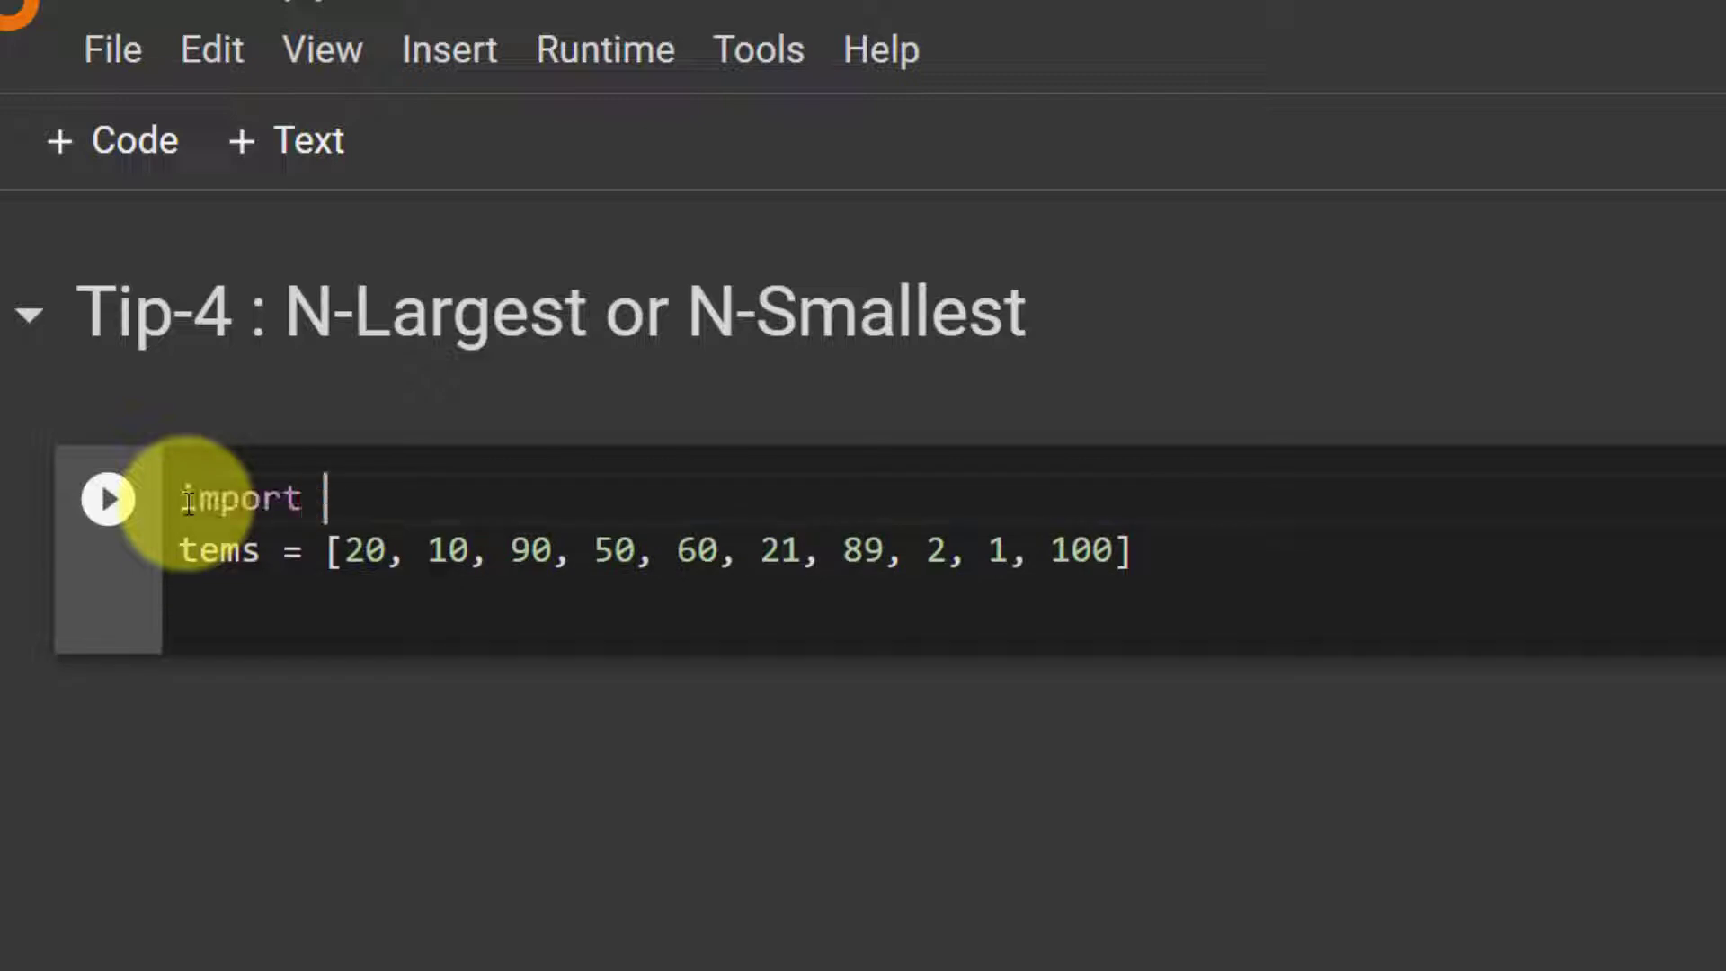
{"action": "type", "text": "heap"}
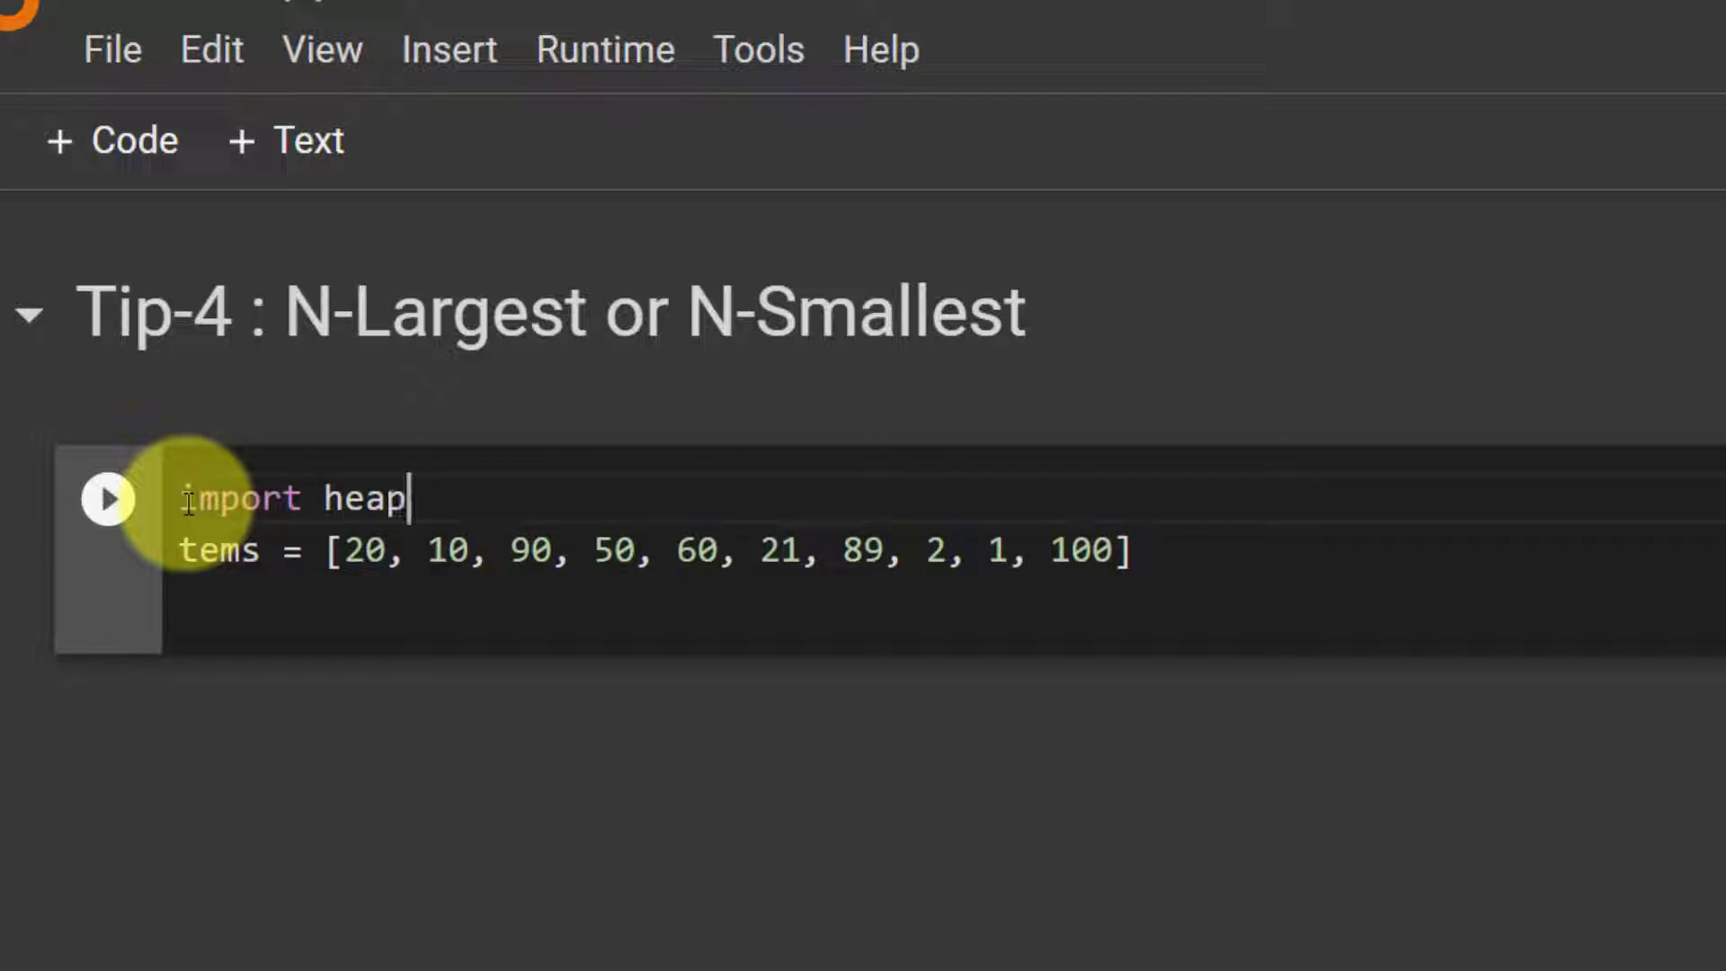
{"action": "type", "text": "q"}
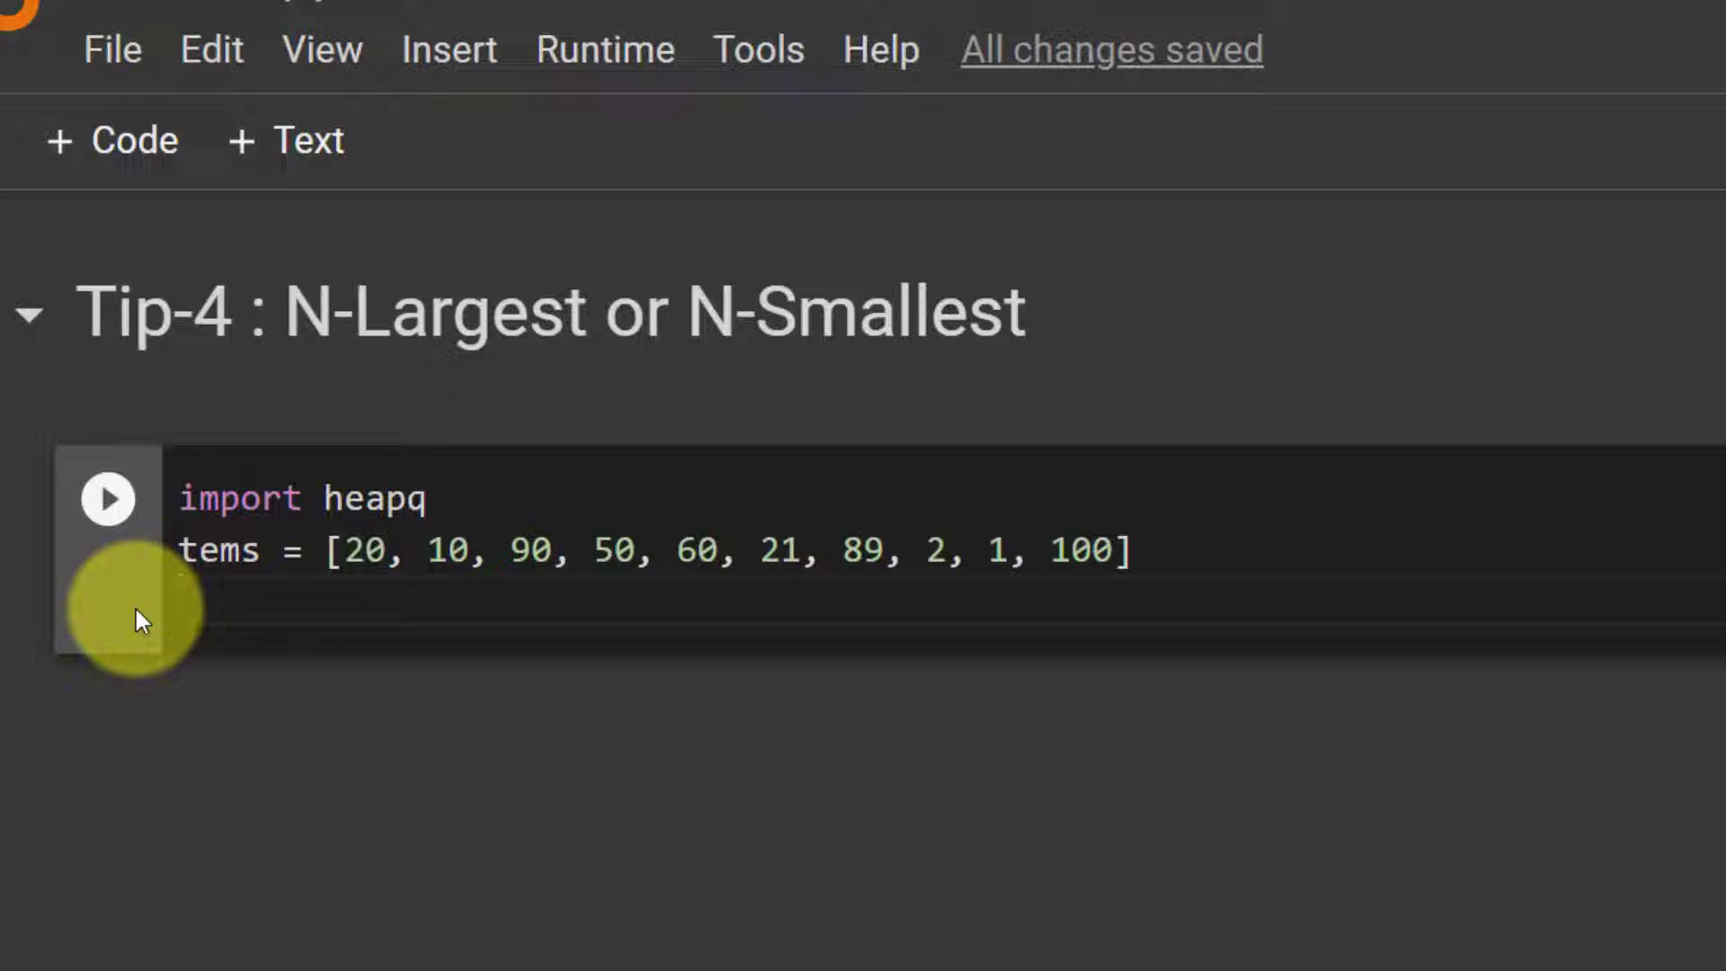
Begin 'smallest = heapq.nsmallest(4, )', correcting the count from 3 to 4.
{"action": "type", "text": "s"}
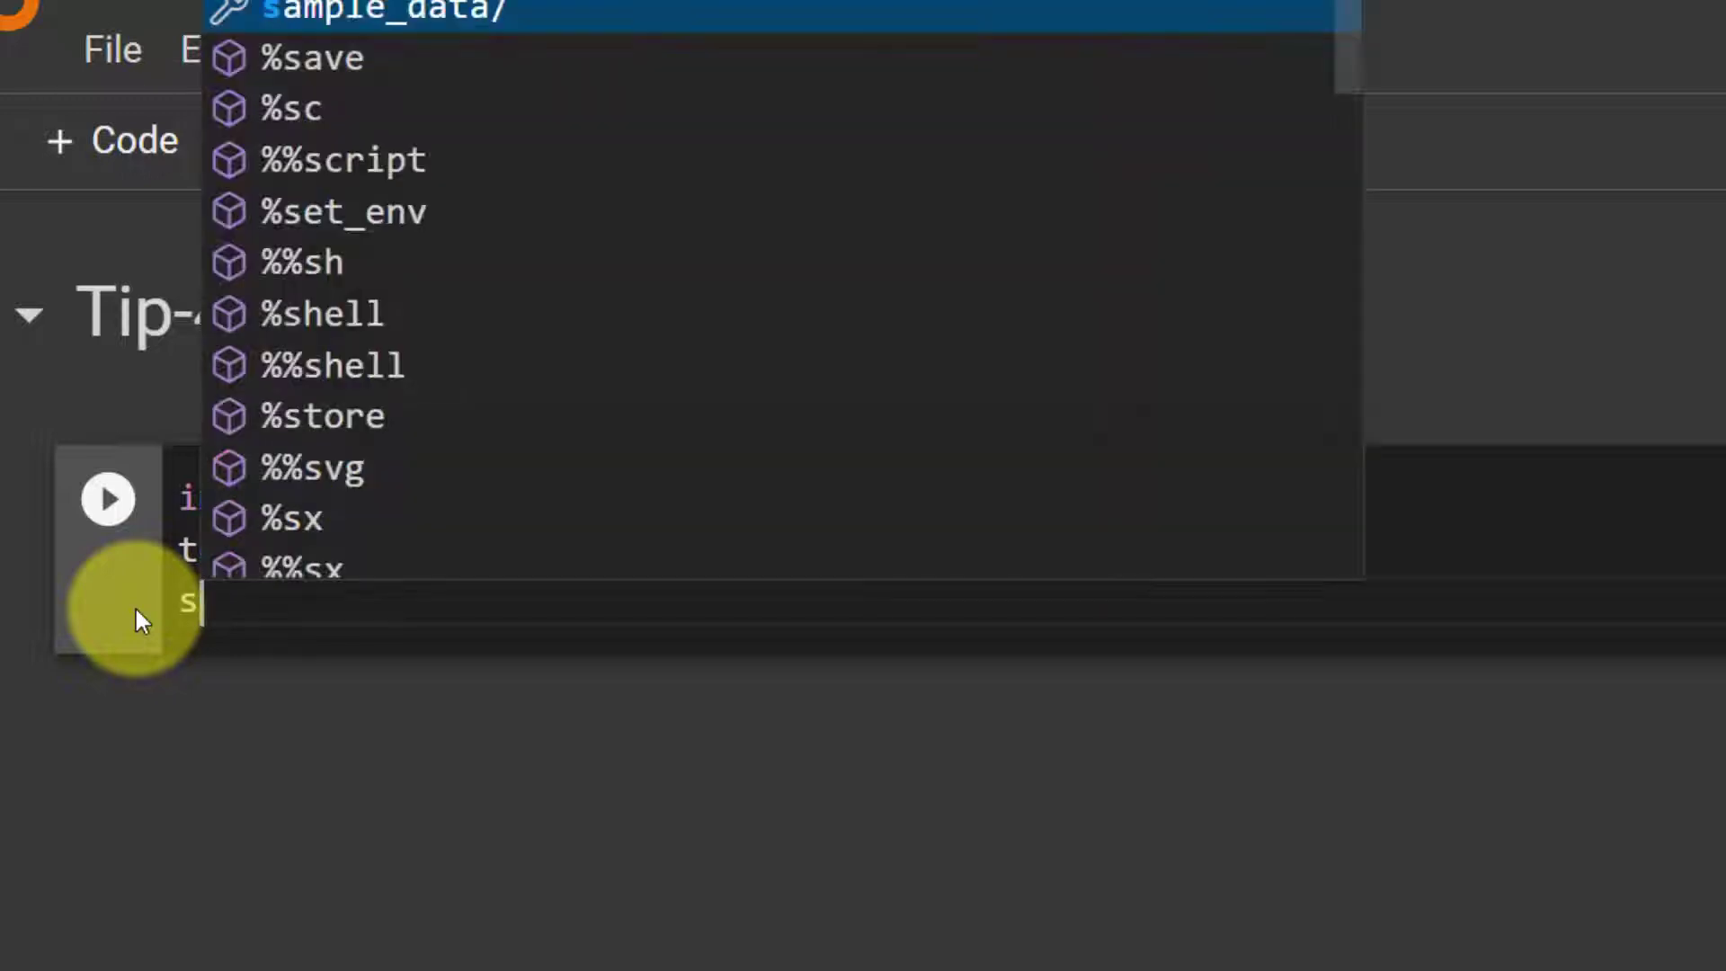
{"action": "type", "text": "mallest ="}
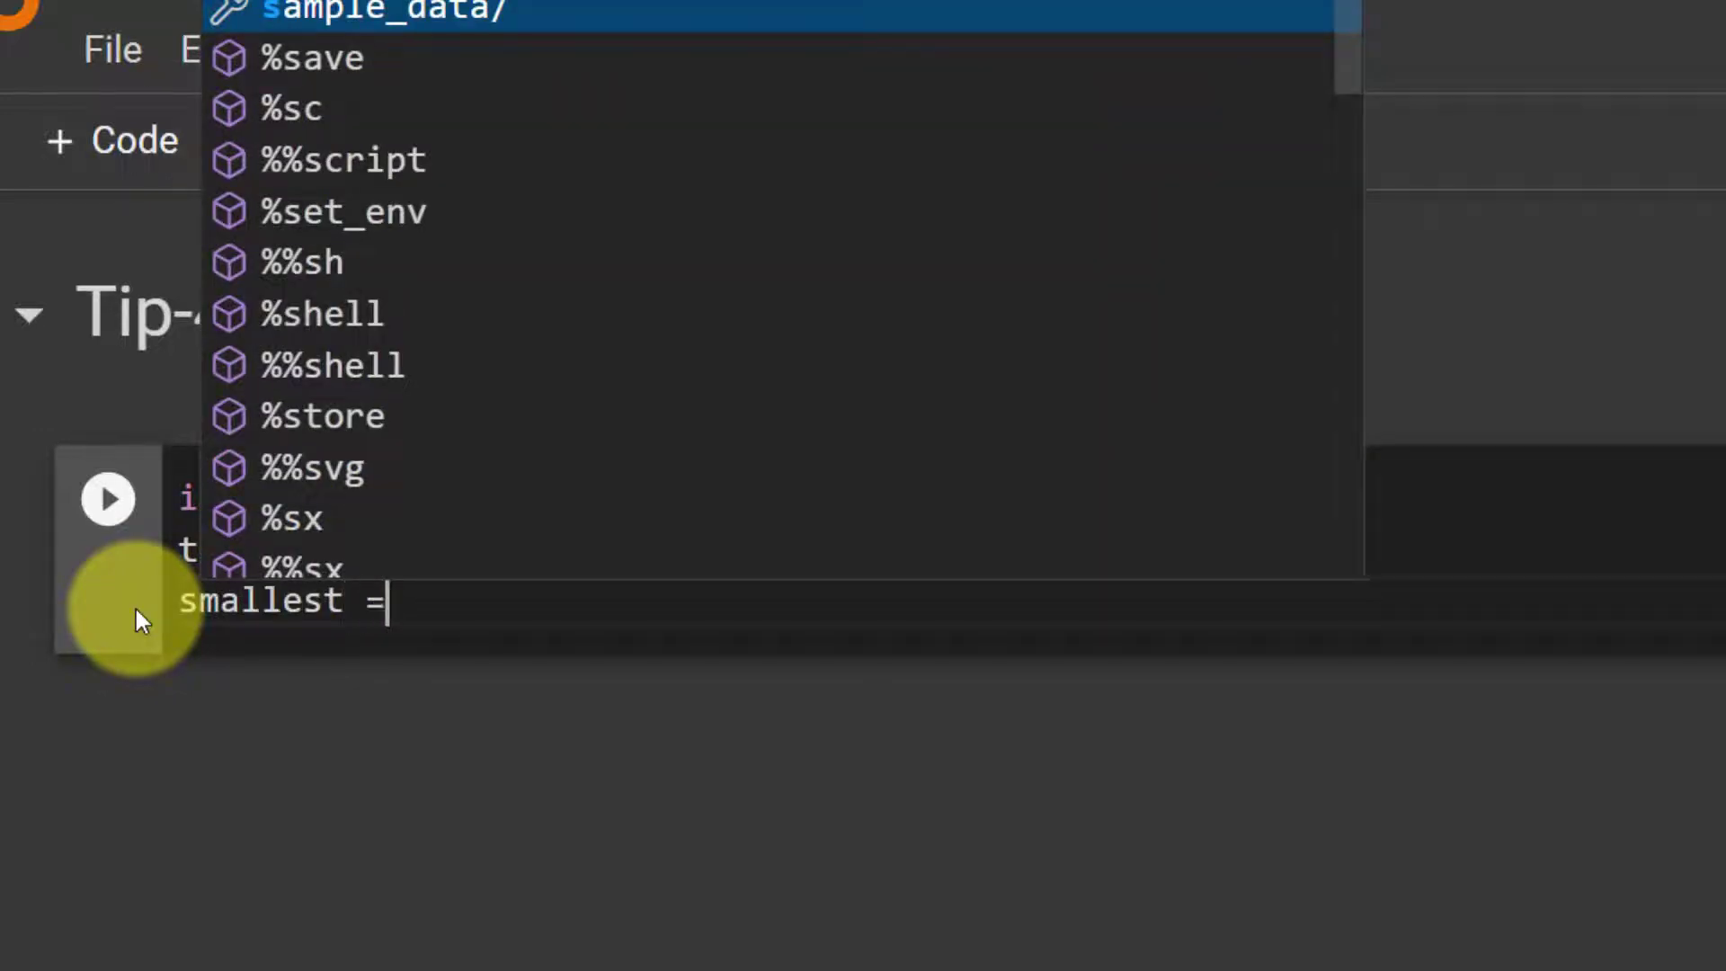
{"action": "type", "text": "h"}
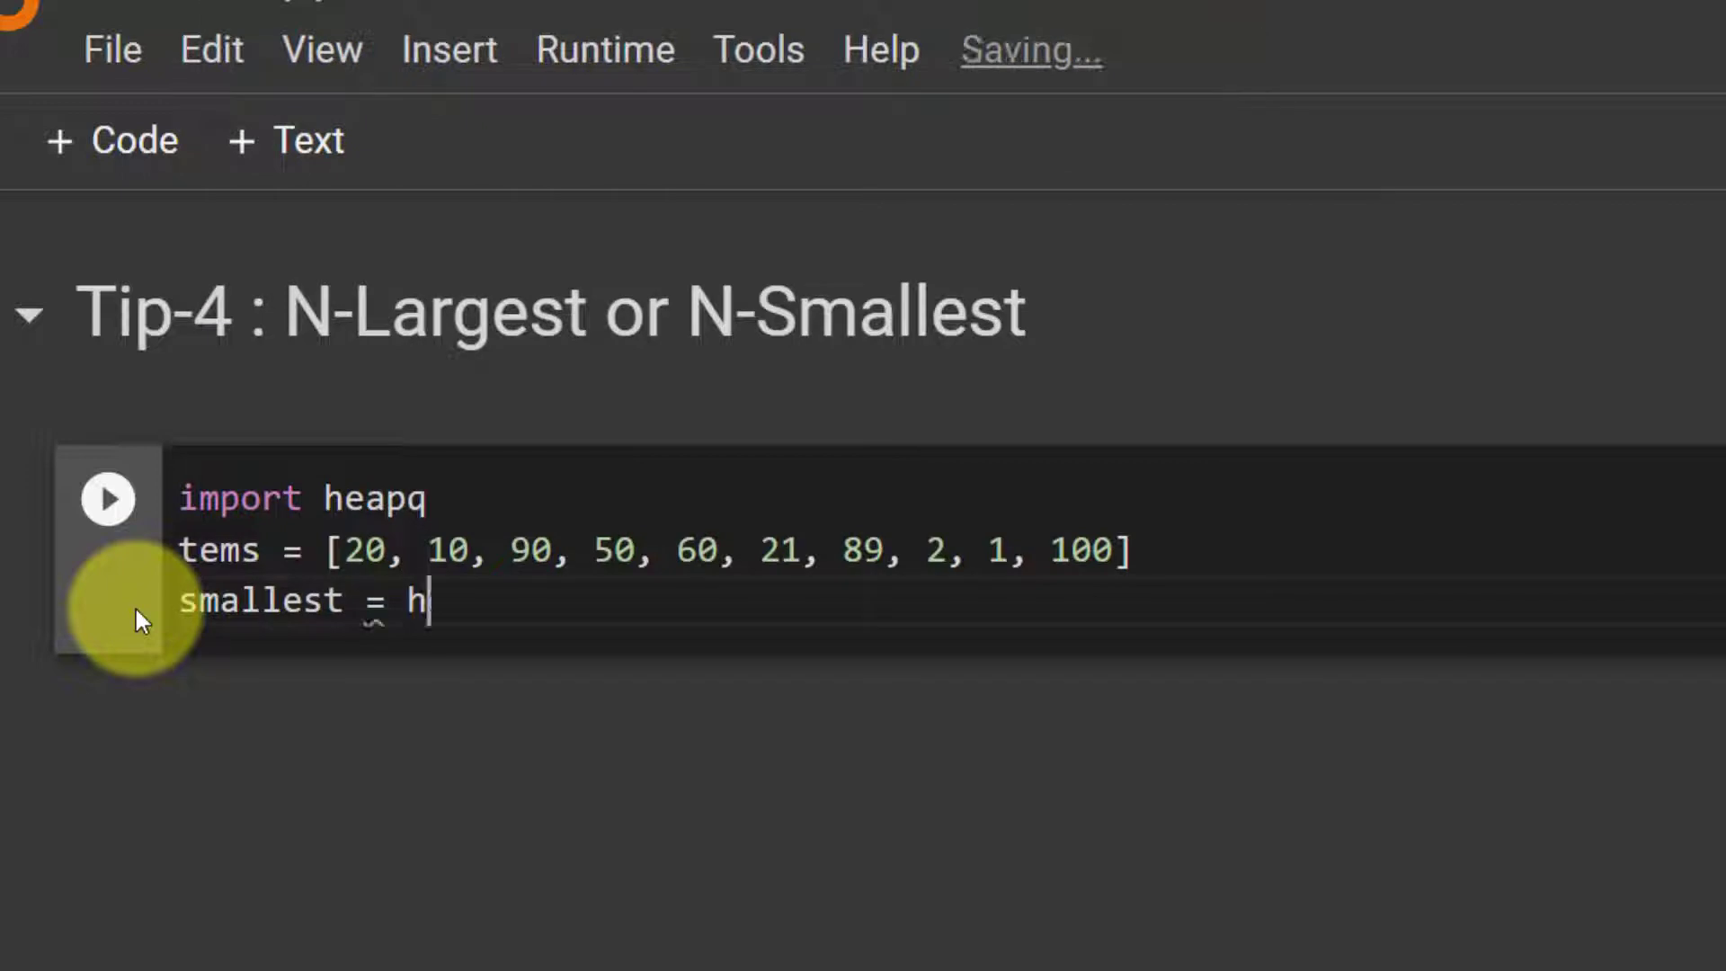
{"action": "type", "text": "eapq."}
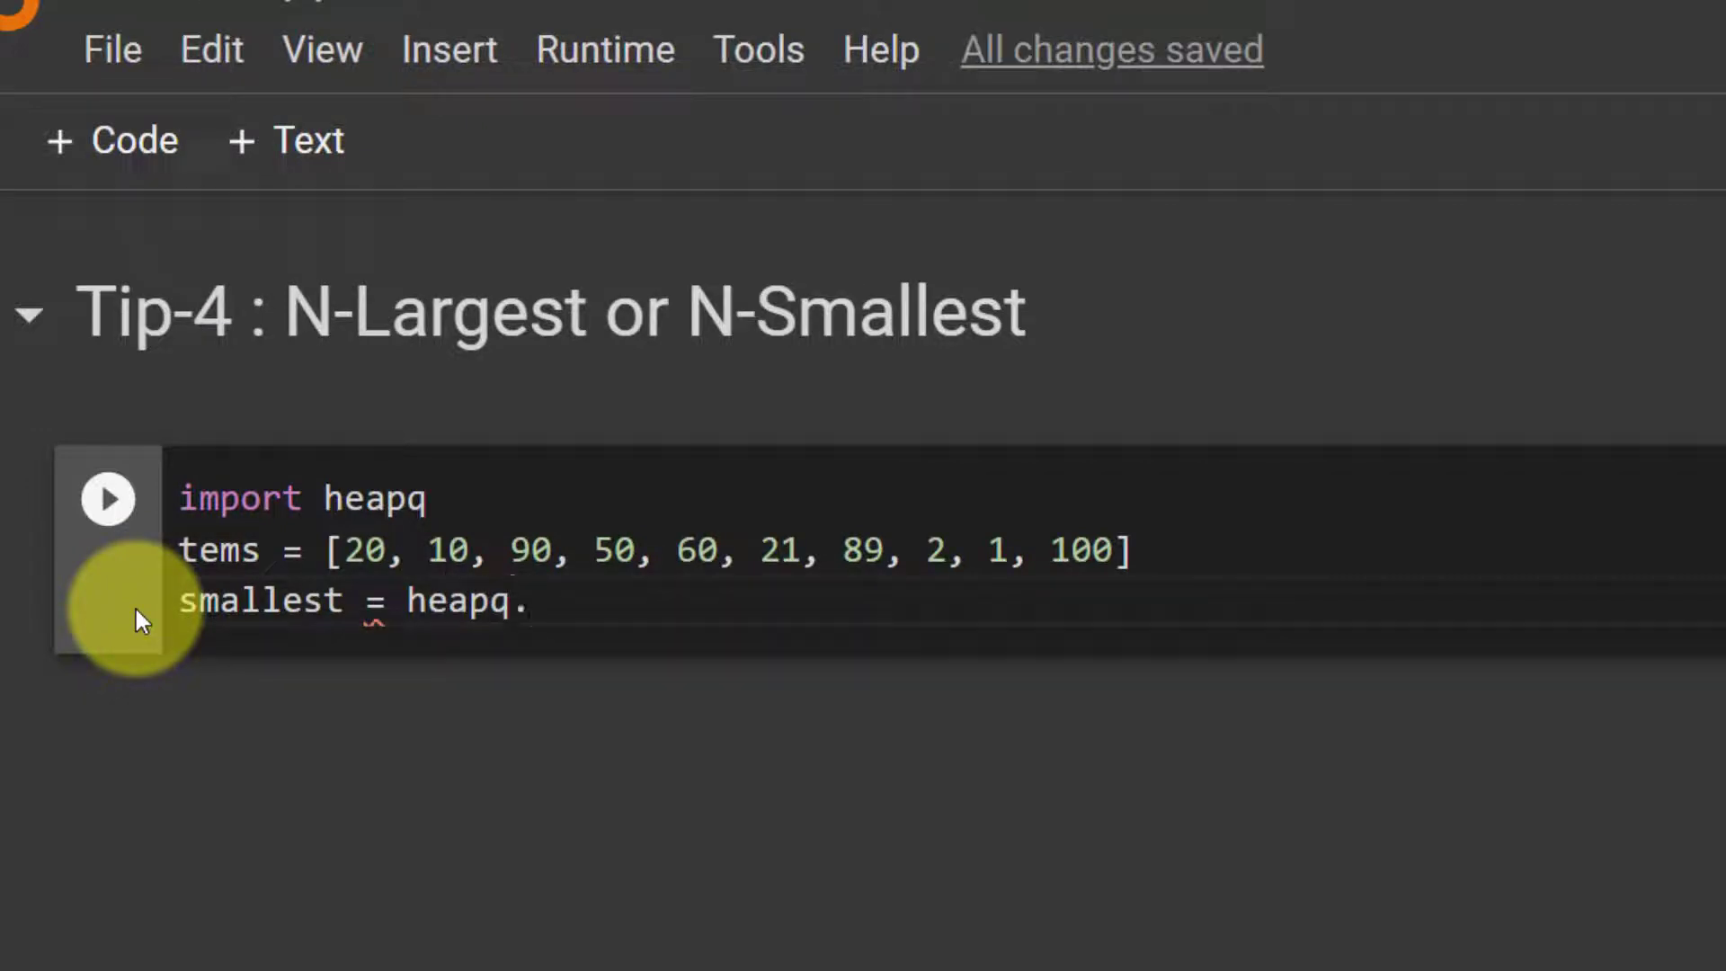
{"action": "type", "text": "nsmalle"}
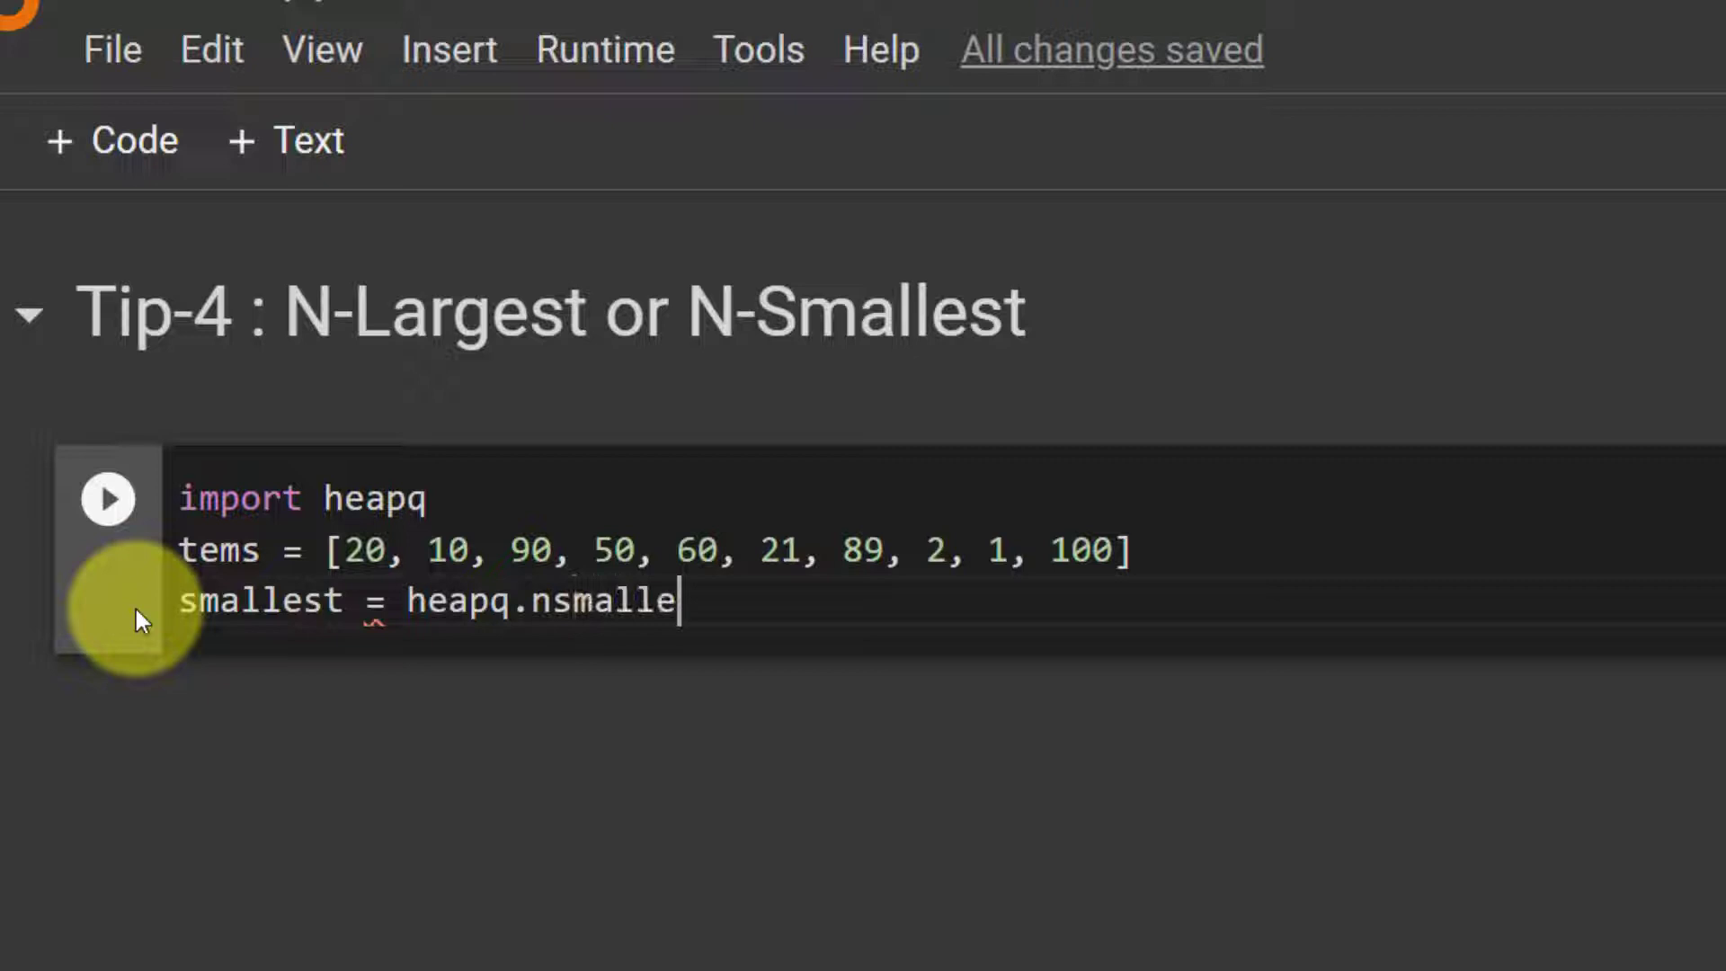
{"action": "type", "text": "st"}
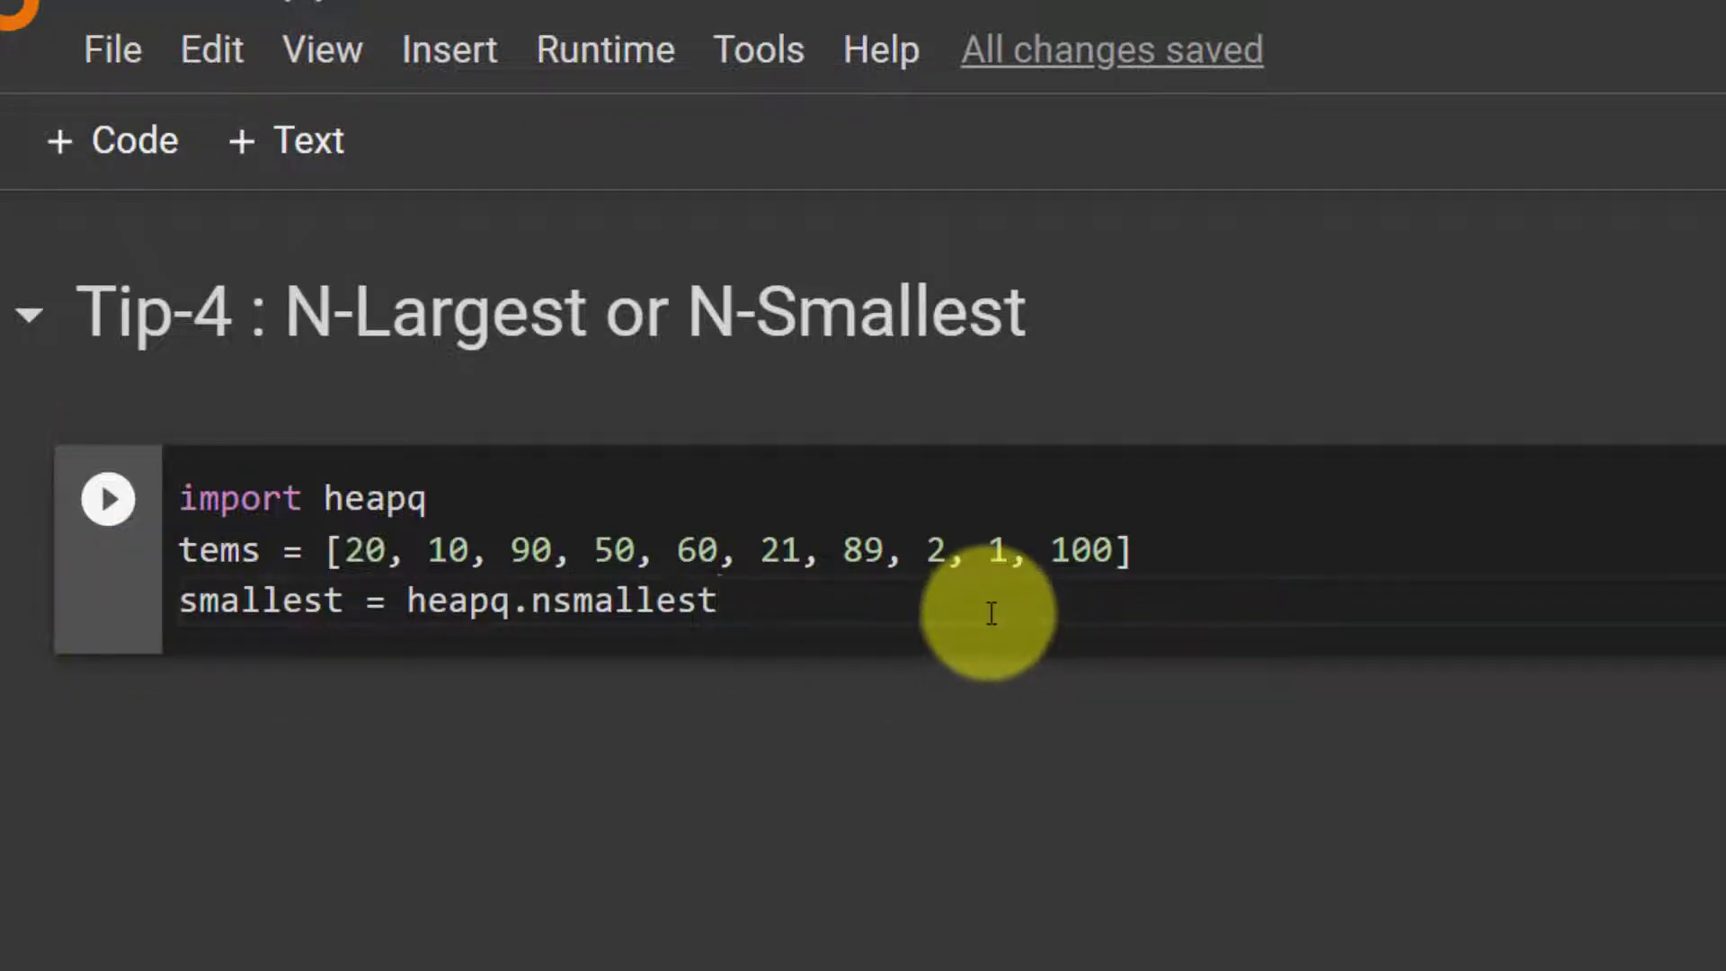
{"action": "type", "text": "()"}
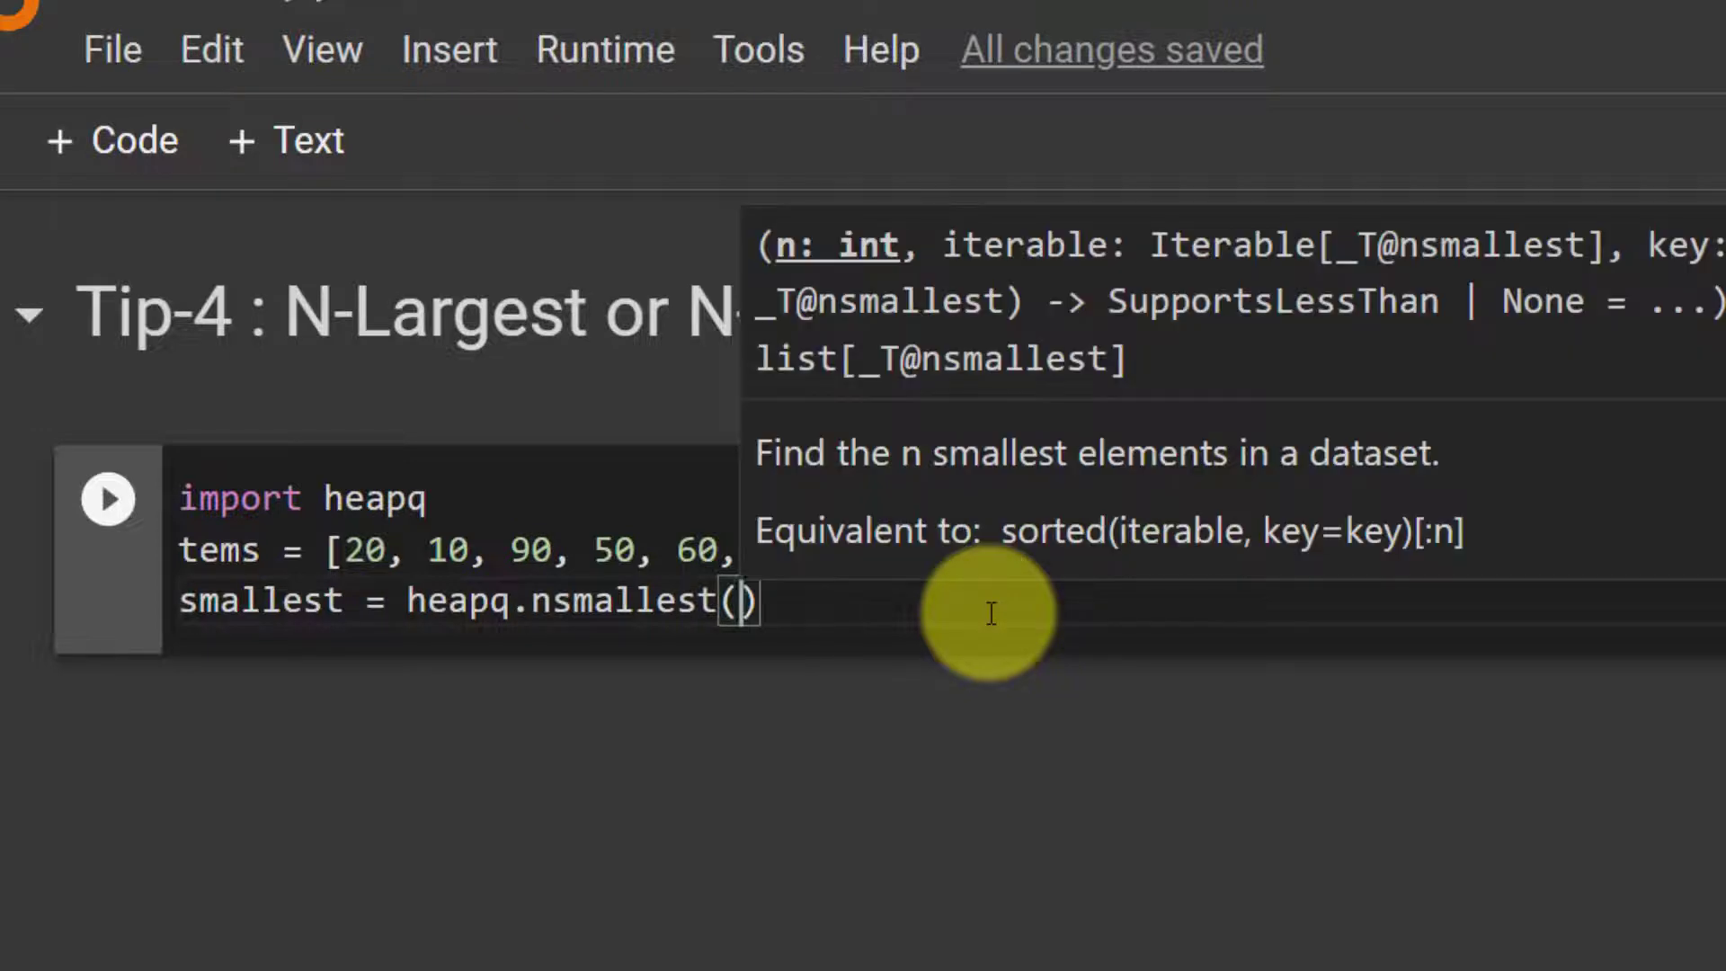
{"action": "type", "text": "3"}
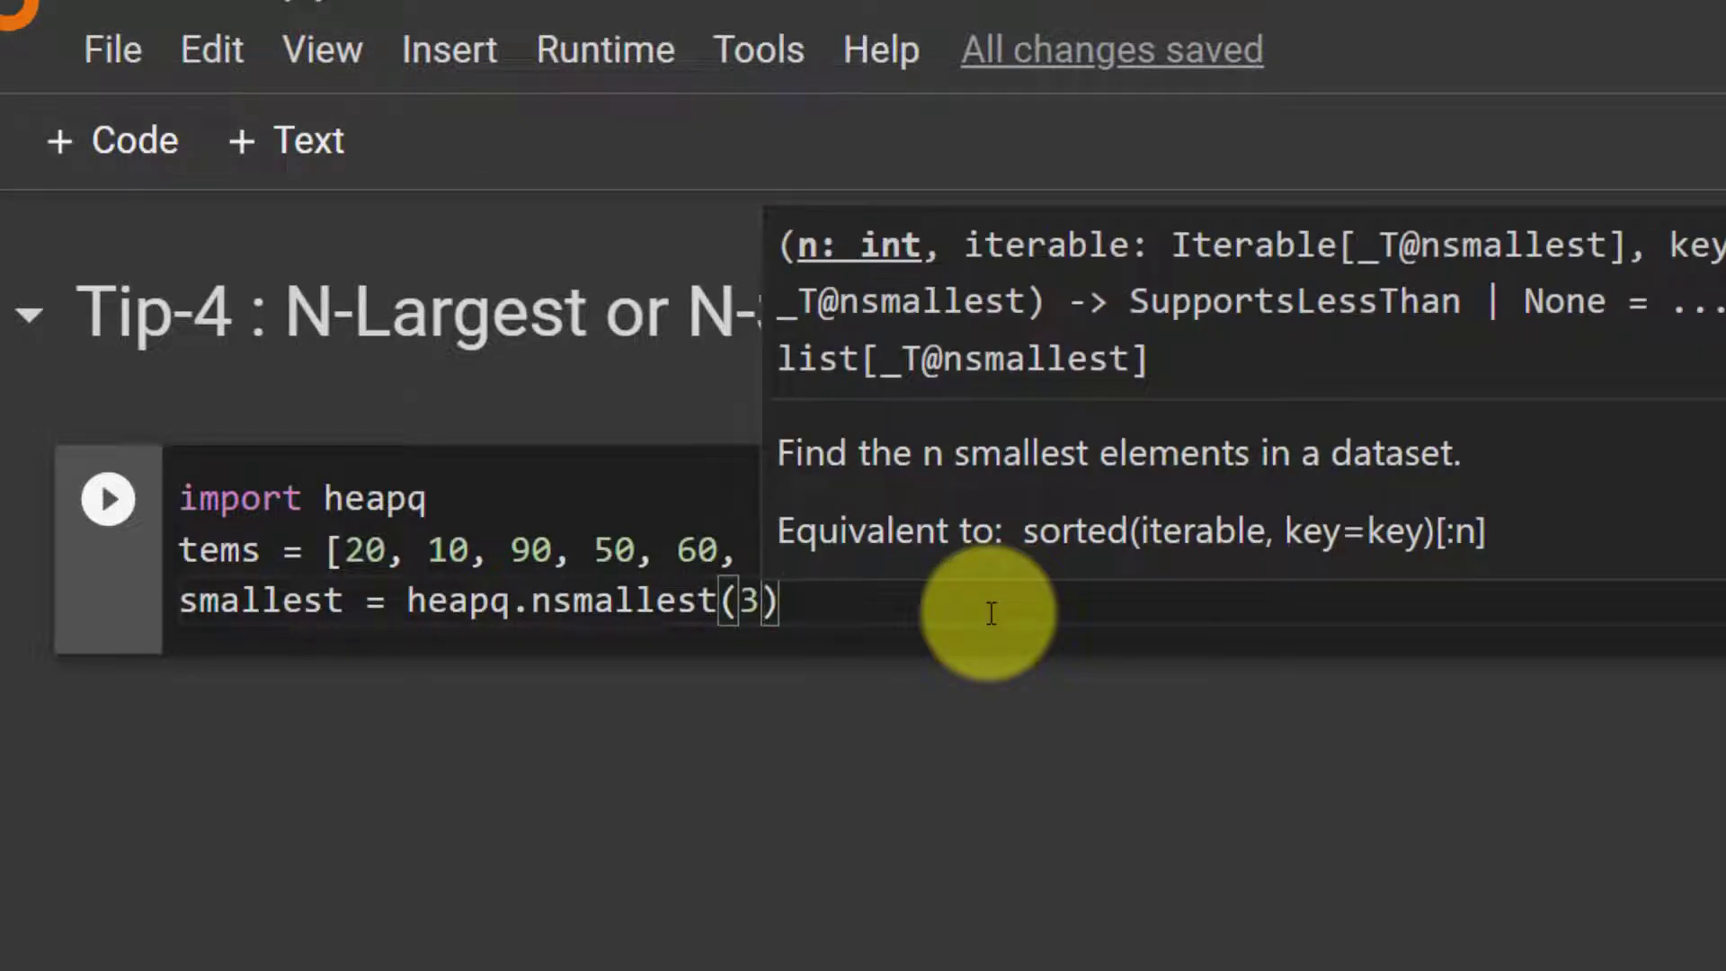
{"action": "key", "text": "Backspace"}
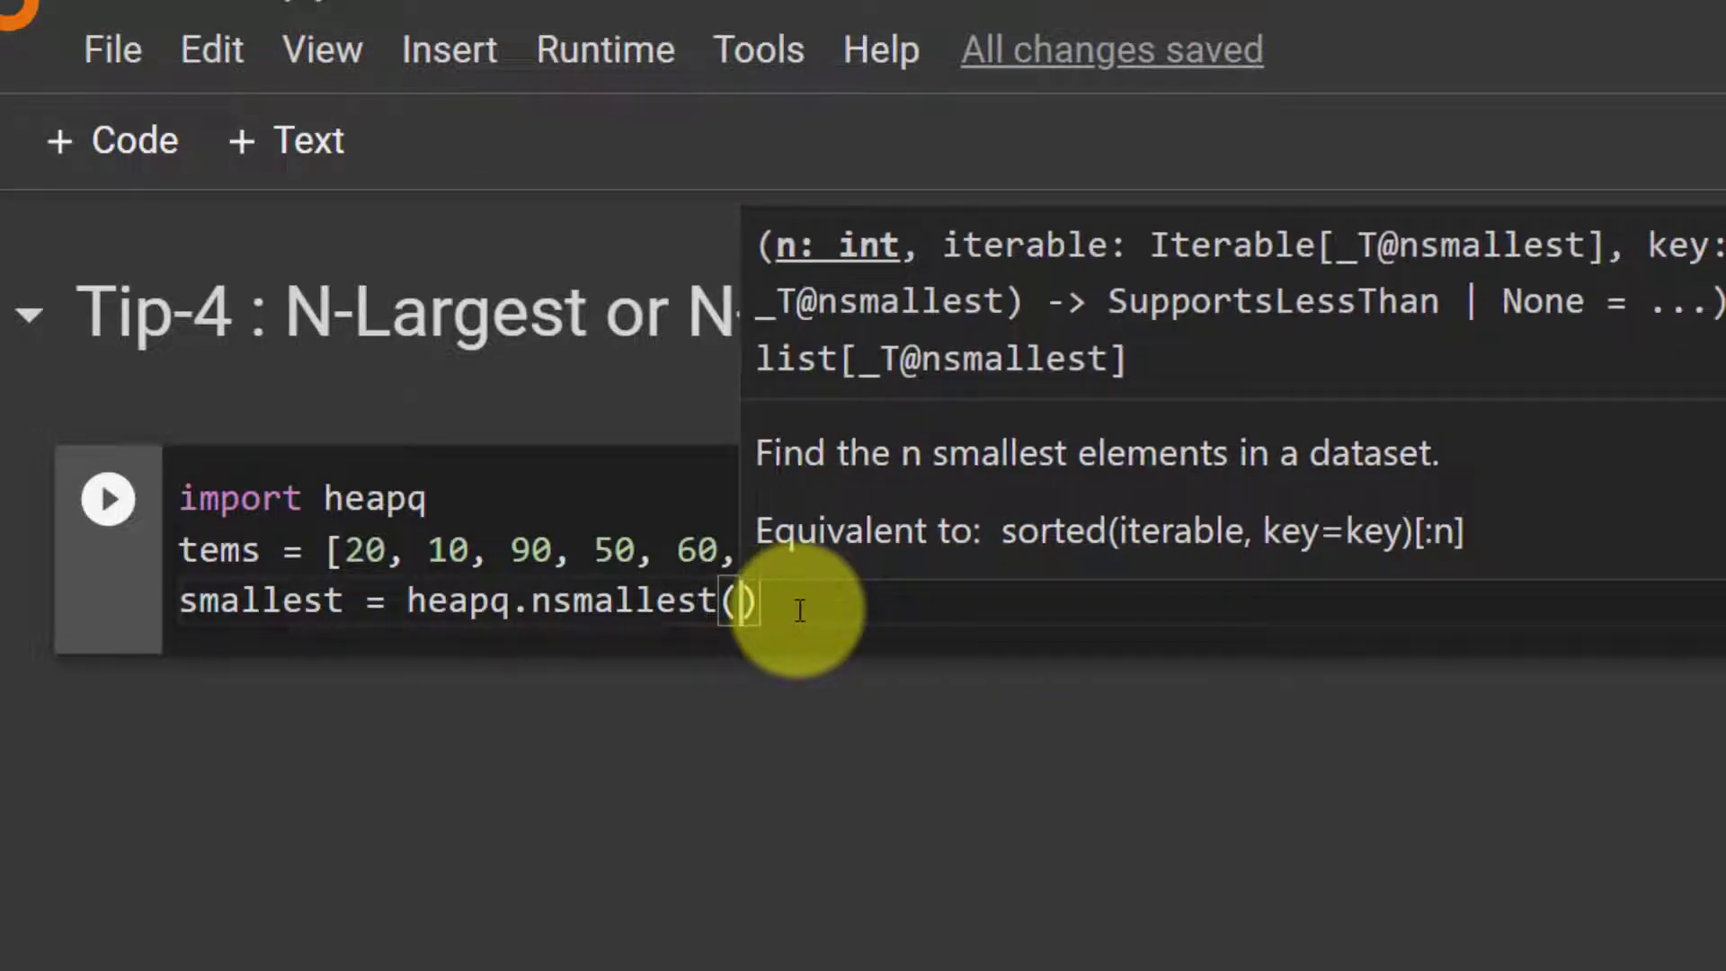
{"action": "type", "text": "4,"}
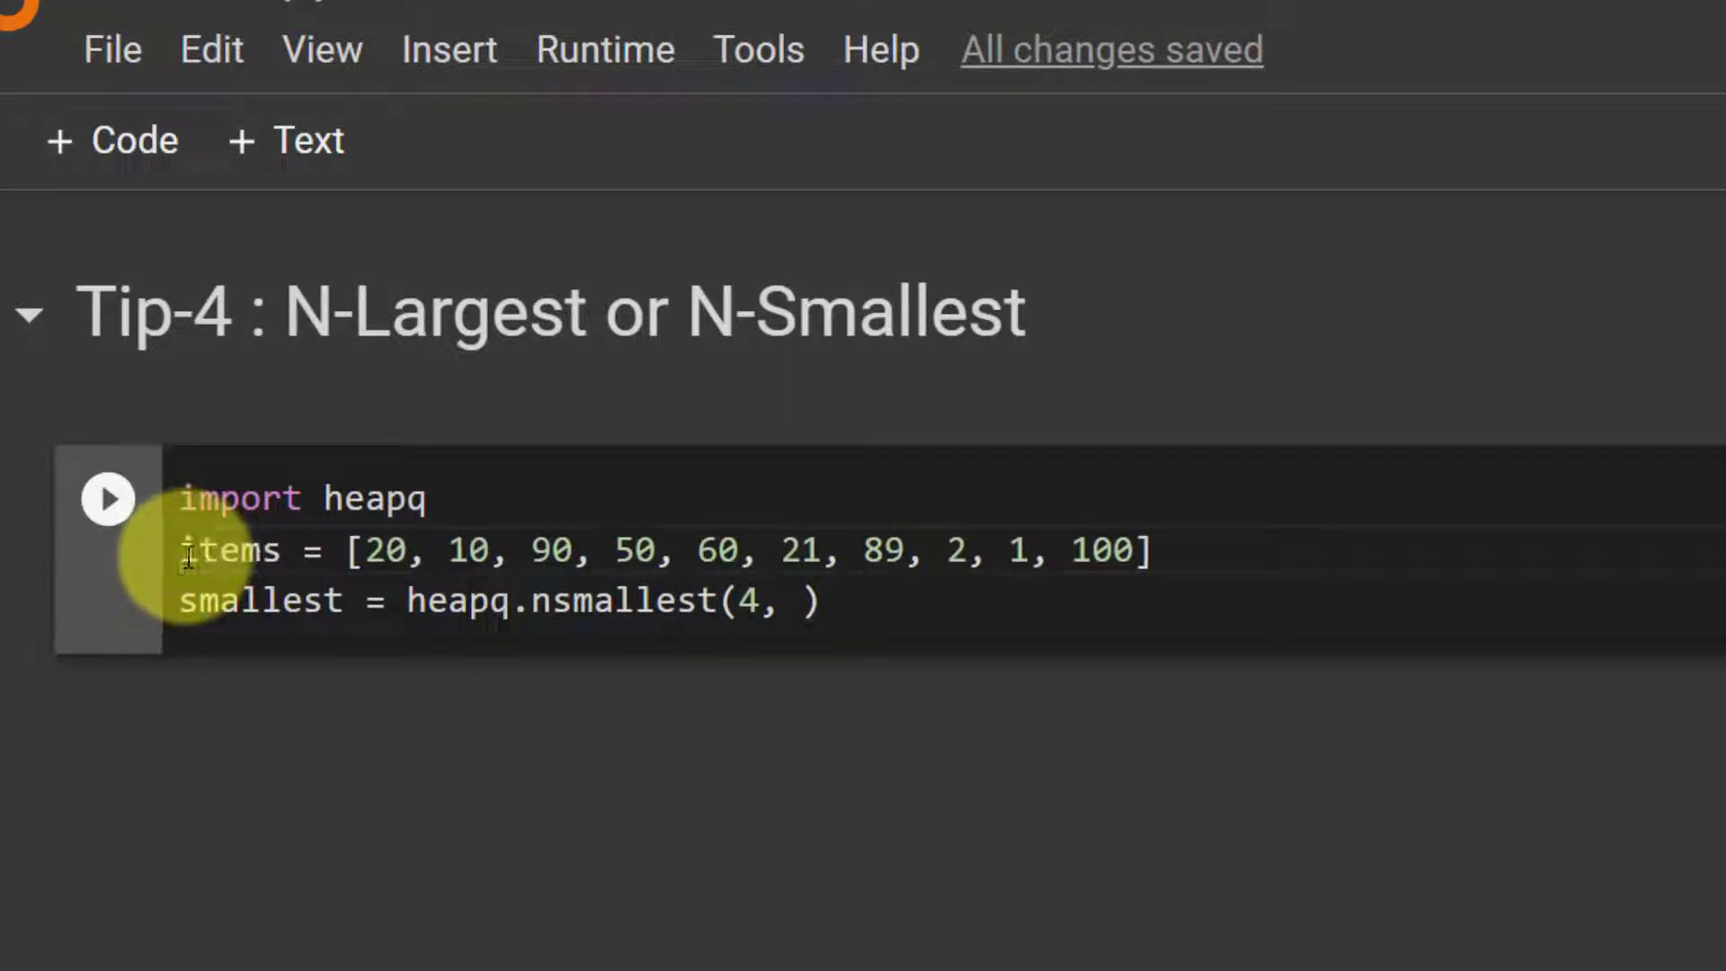
Complete nsmallest(4, items), add print(smallest), run to show [1, 2, 10, 20], and begin the next line.
{"action": "double_click", "coordinate": [228, 550]}
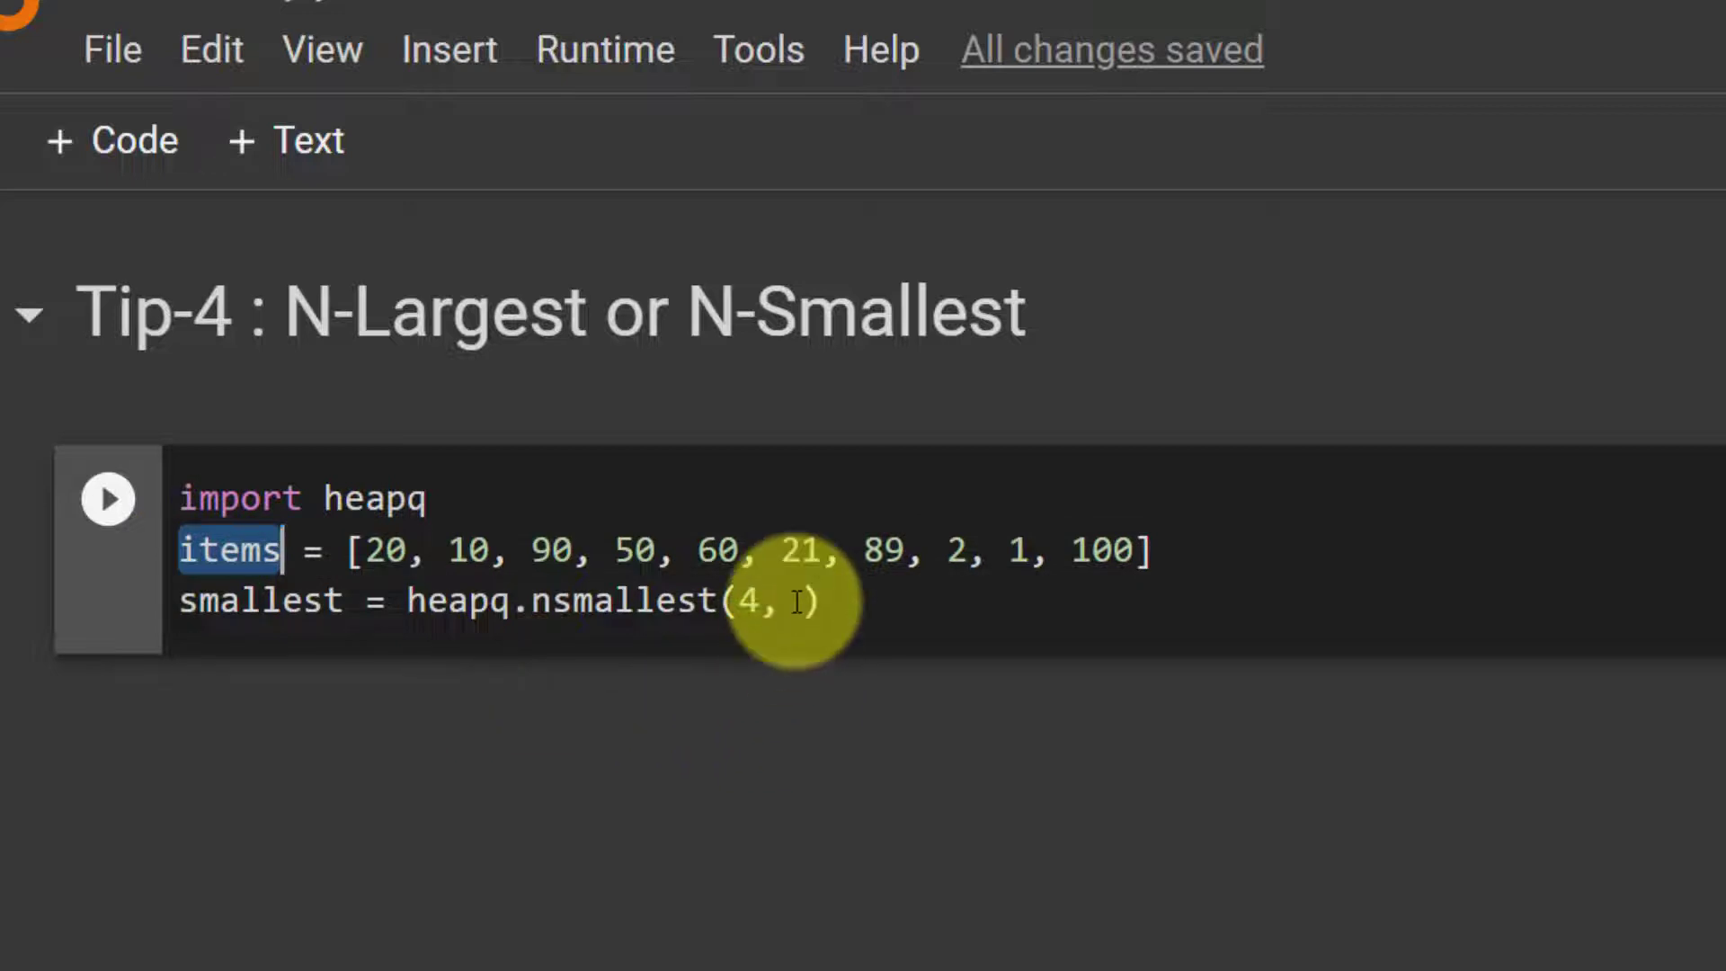
{"action": "type", "text": "items"}
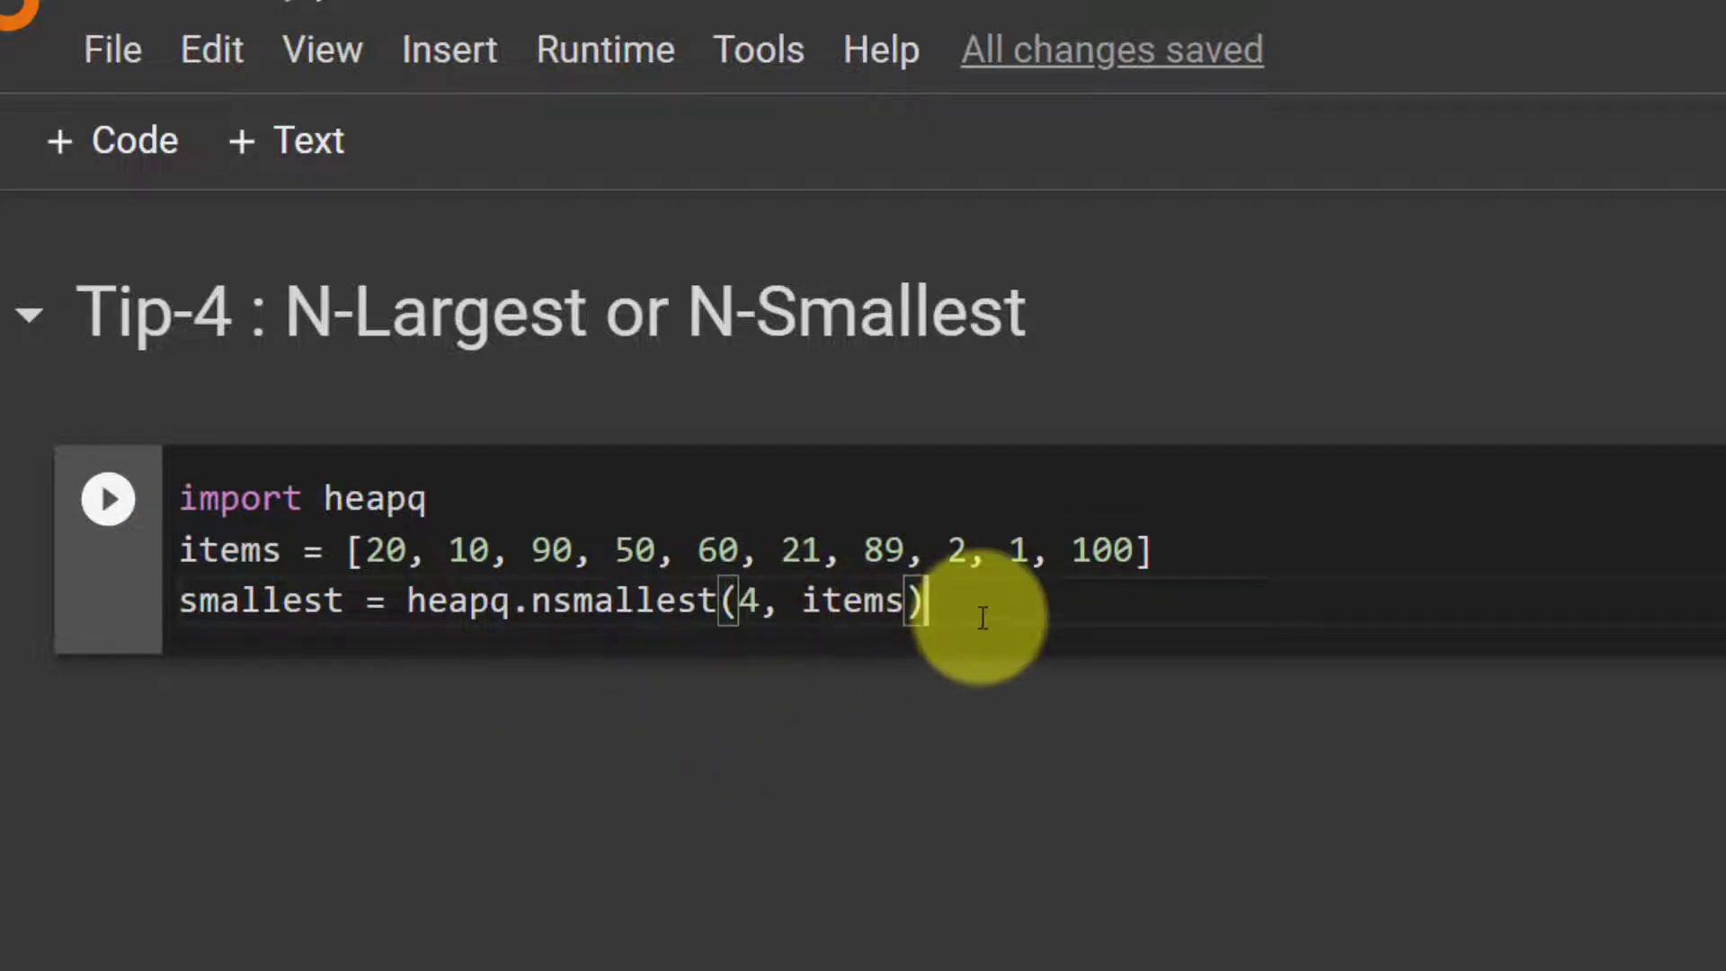
{"action": "type", "text": "print("}
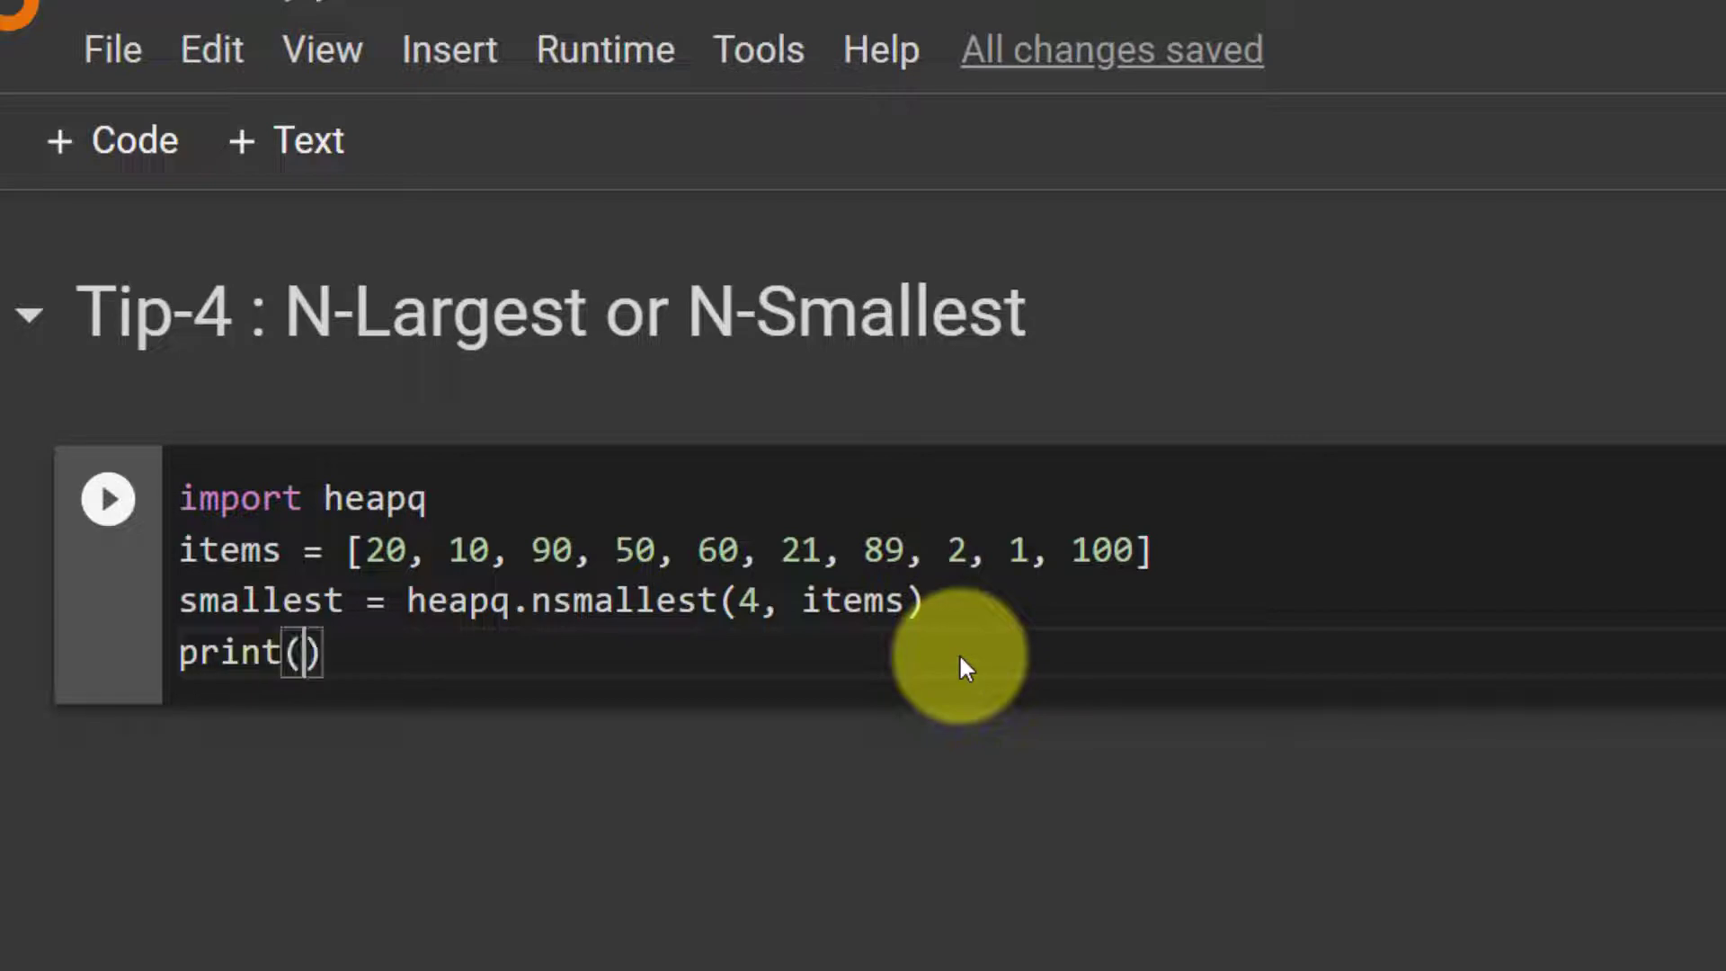
{"action": "type", "text": "smallest"}
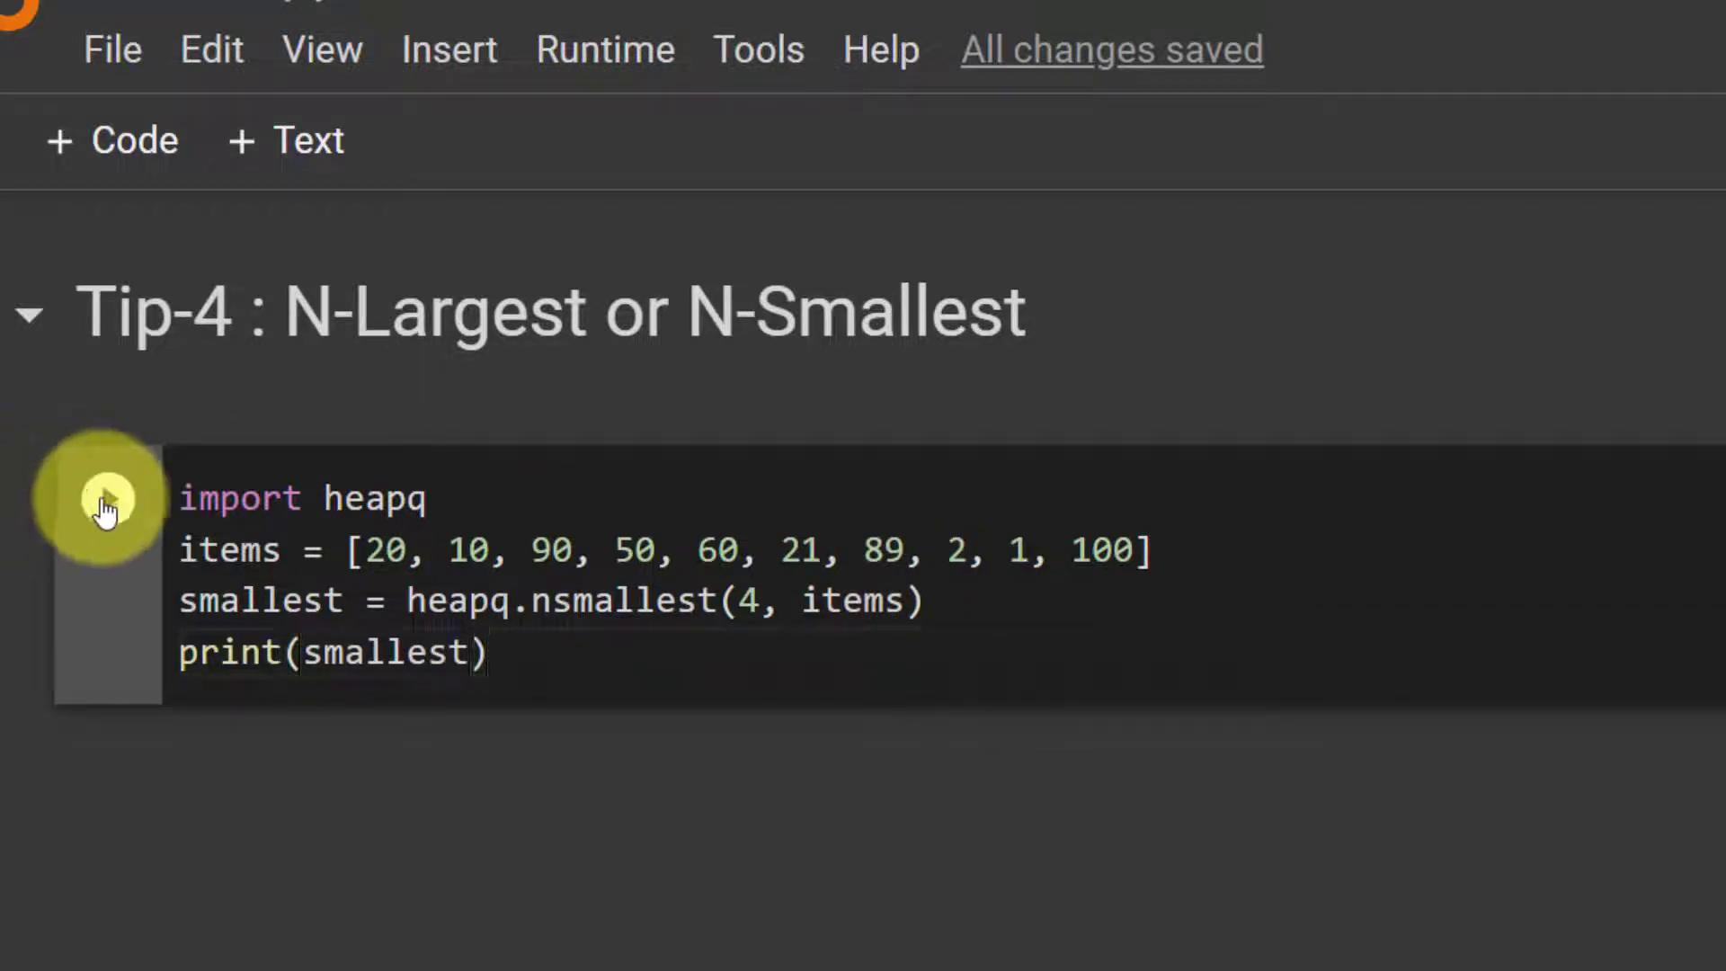
{"action": "left_click", "coordinate": [106, 498]}
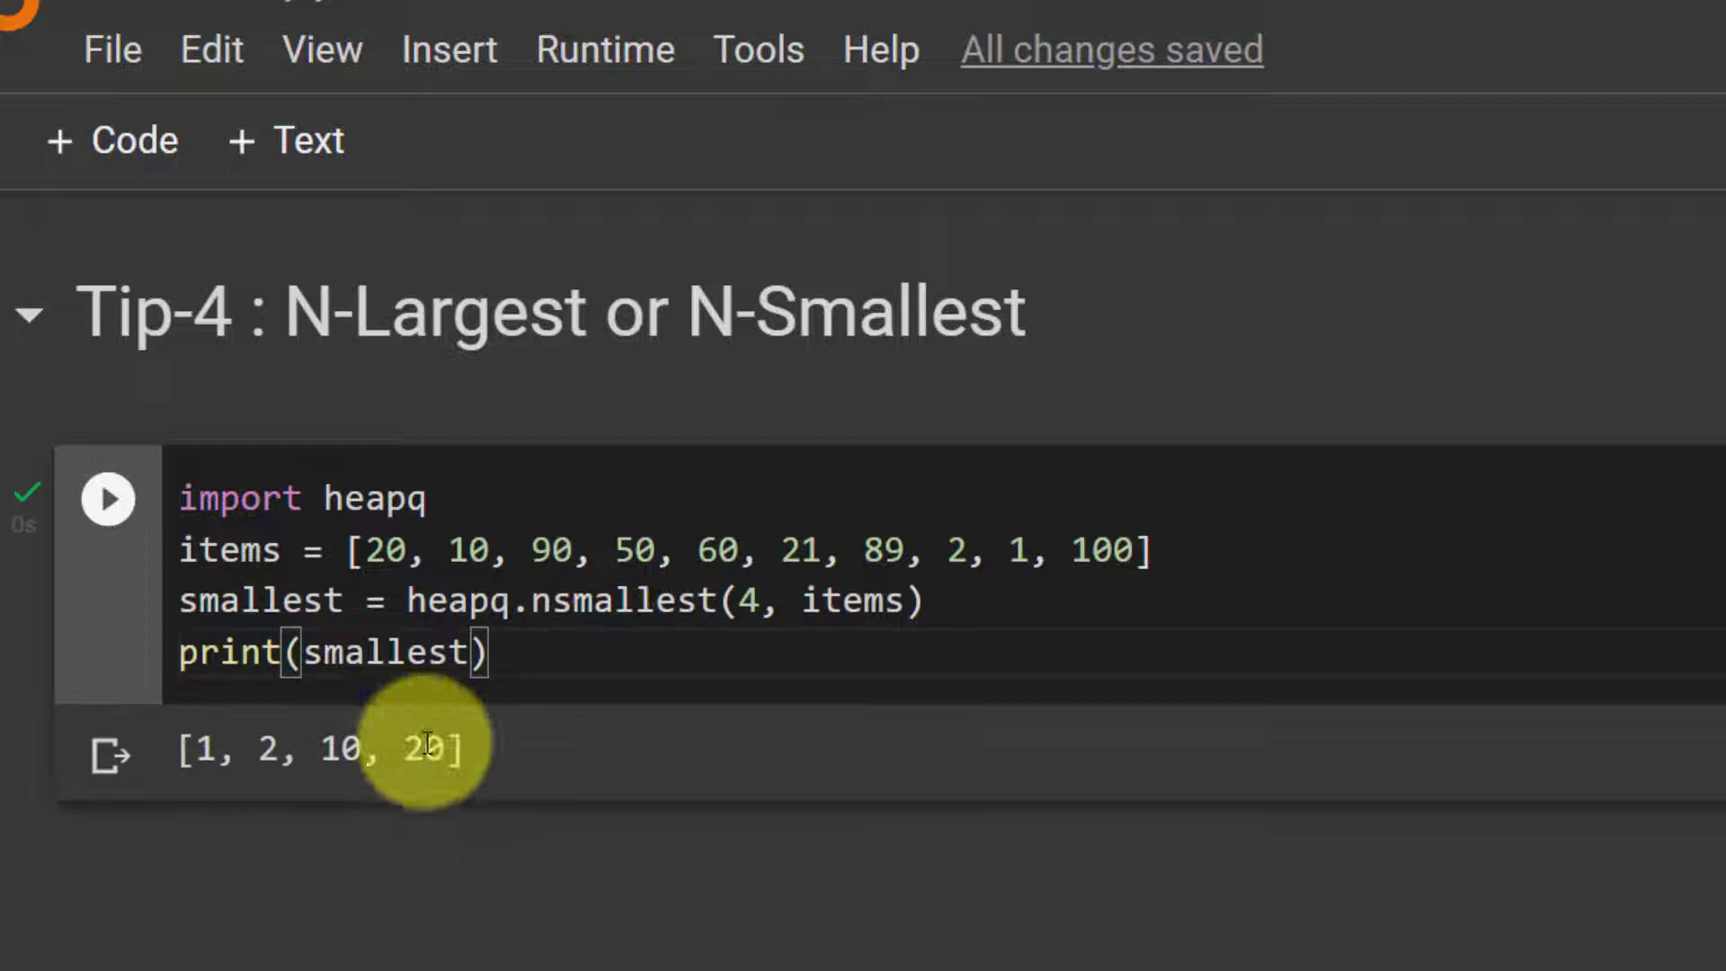
{"action": "type", "text": "1"}
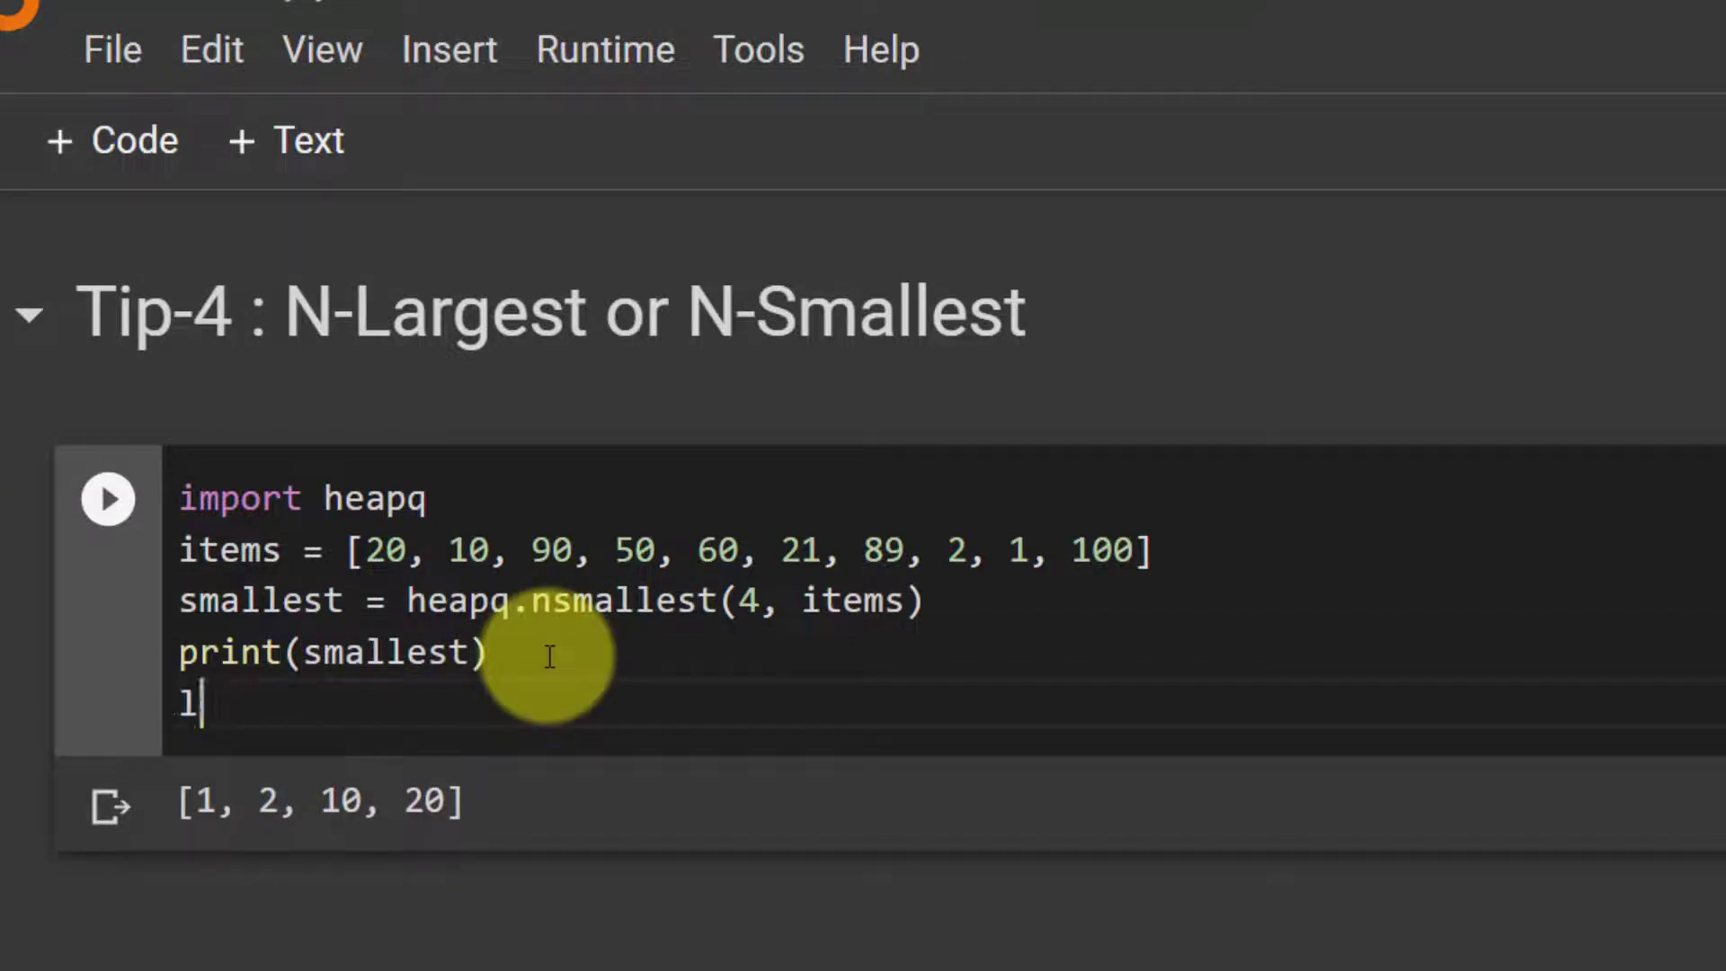
Write 'largest = heapq.nlargest(3, items)', accepting the nlargest autocomplete.
{"action": "type", "text": "argest = heapq."}
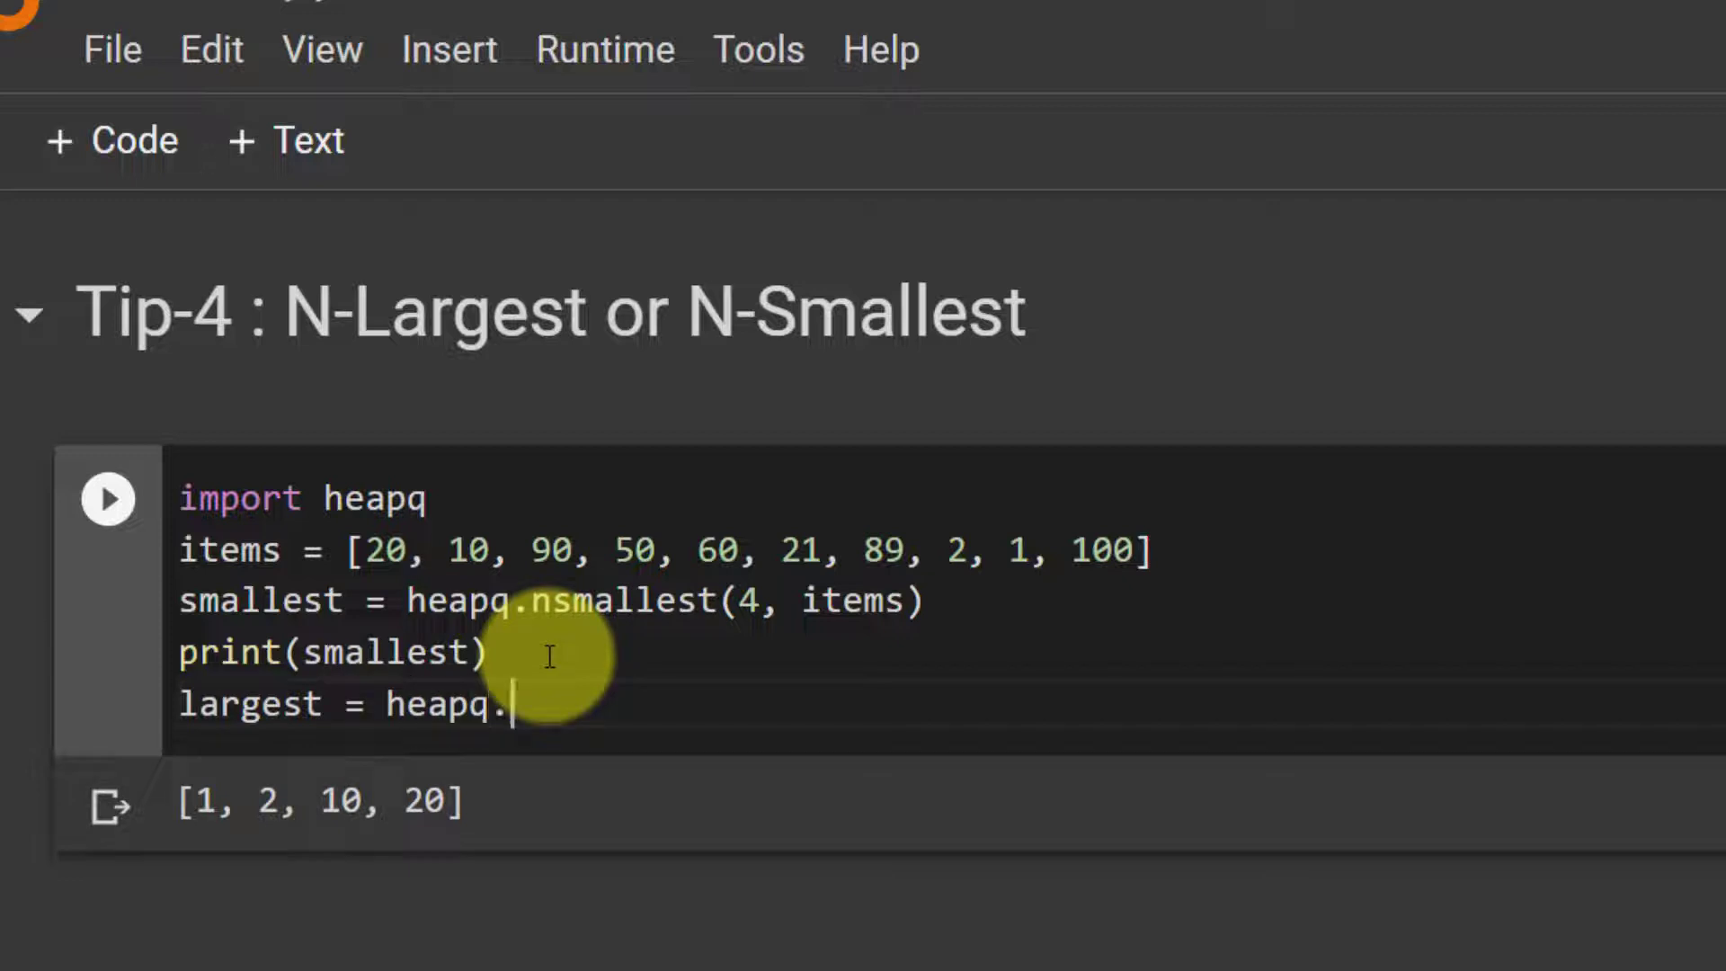
{"action": "type", "text": "nl"}
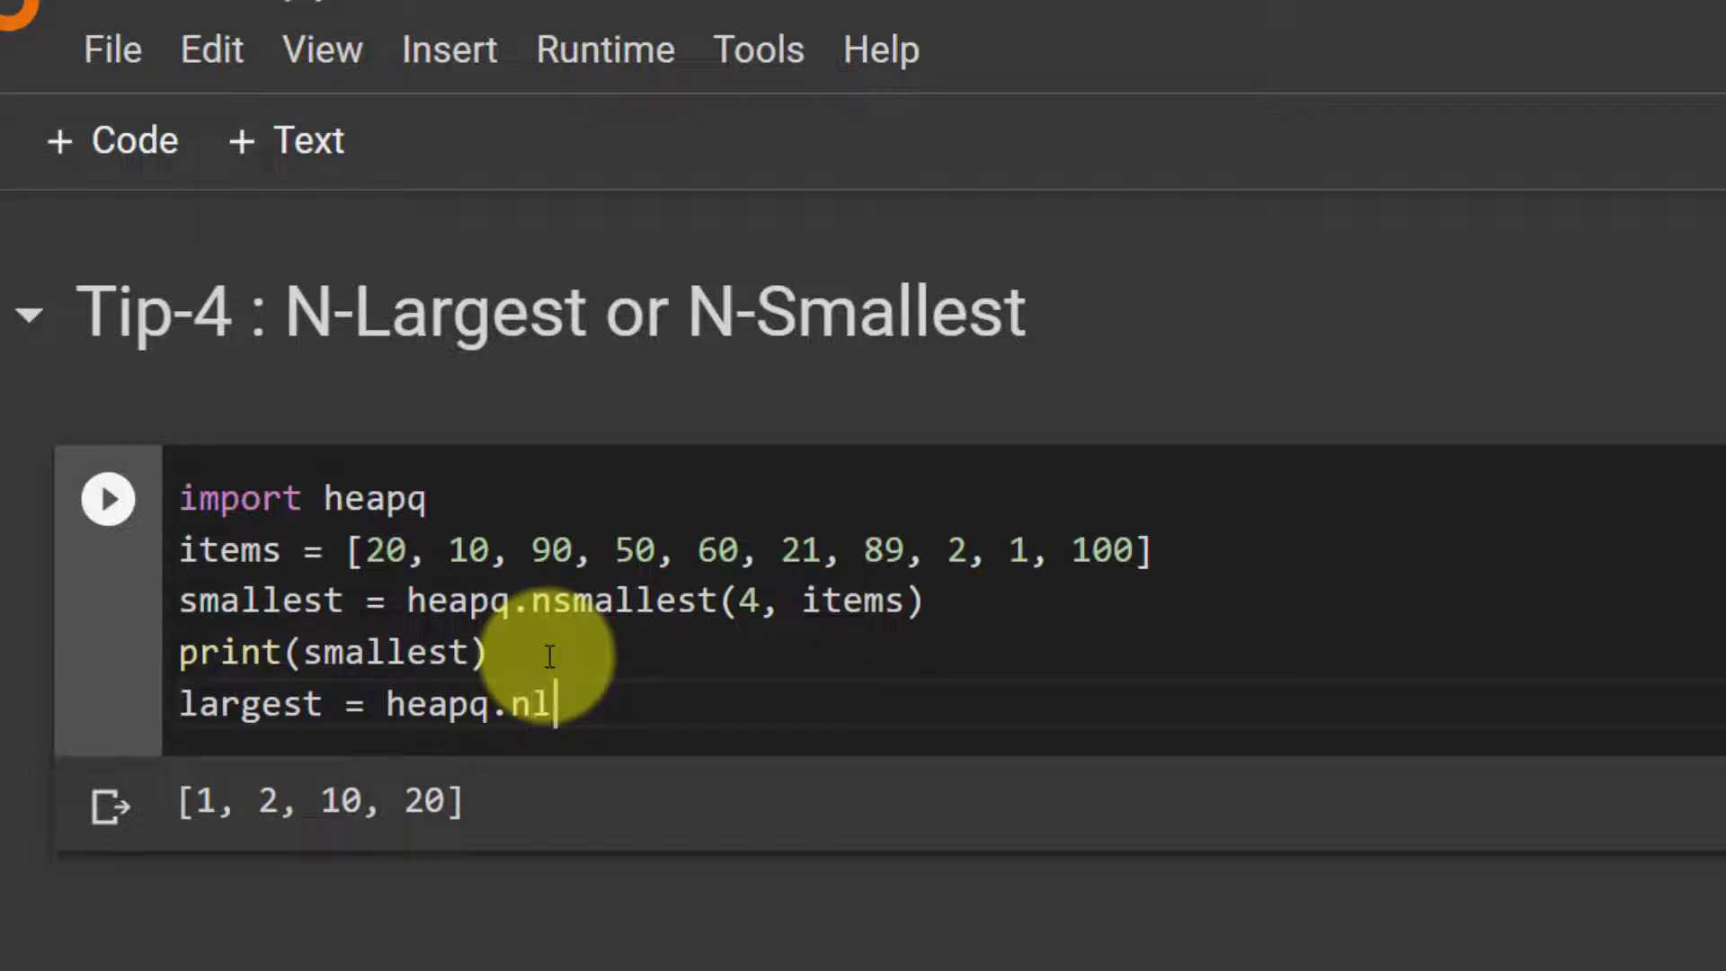
{"action": "type", "text": "arge"}
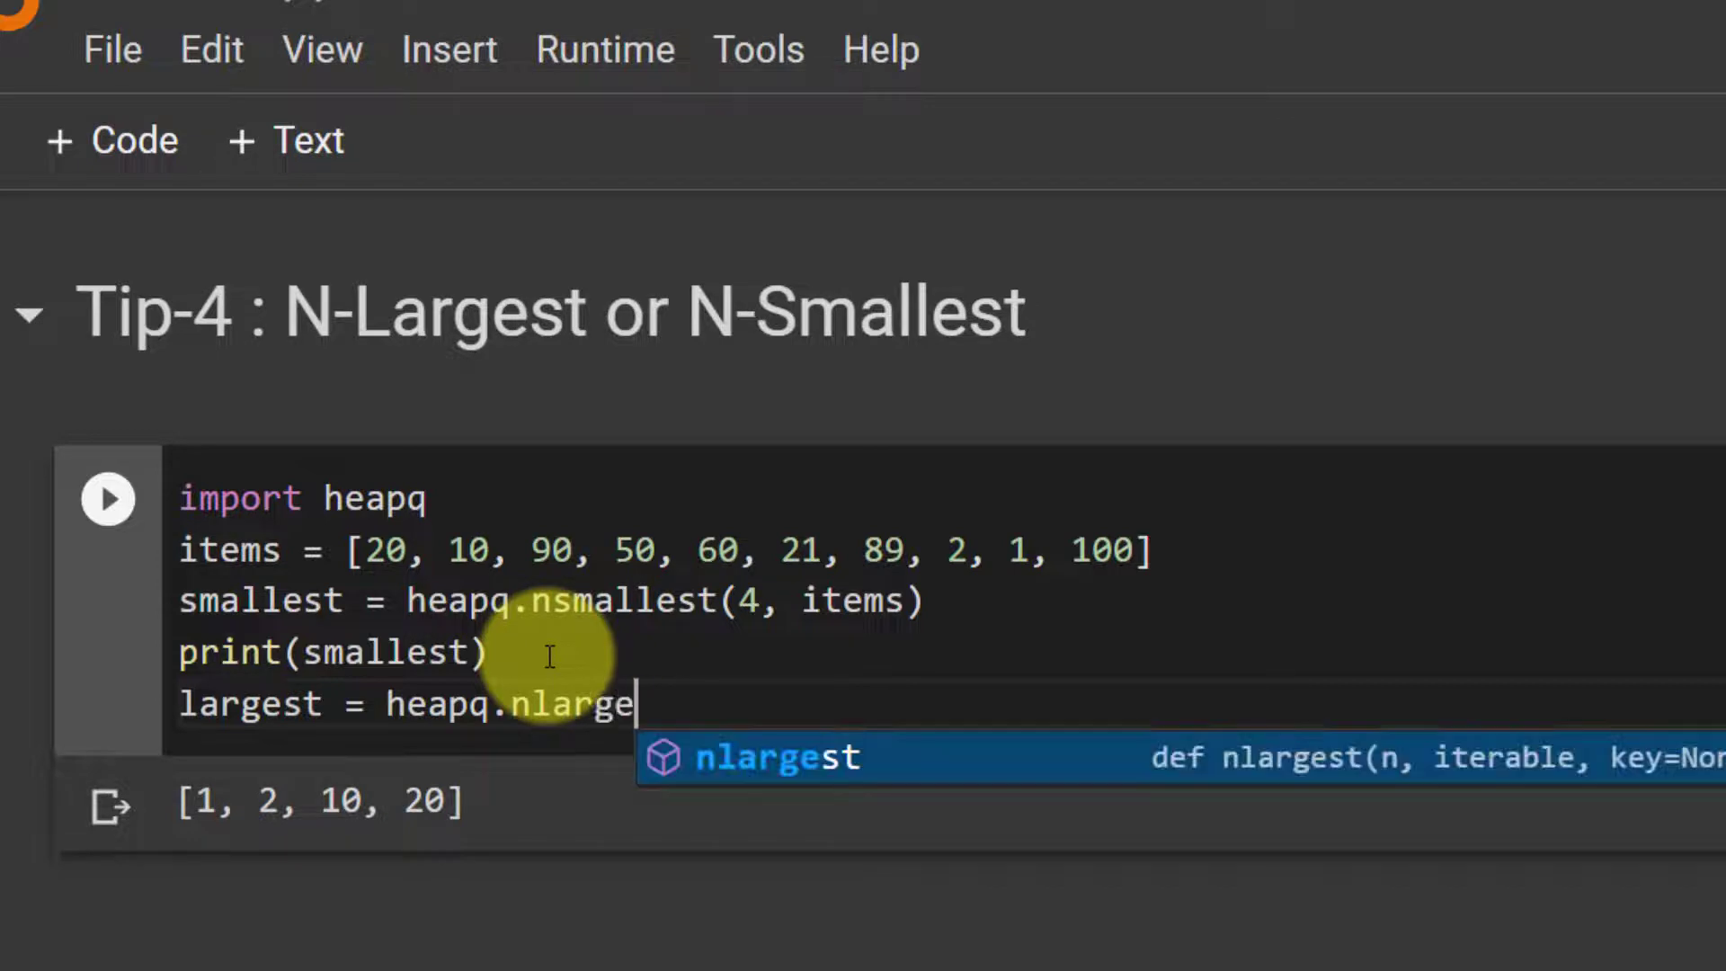
{"action": "key", "text": "Tab"}
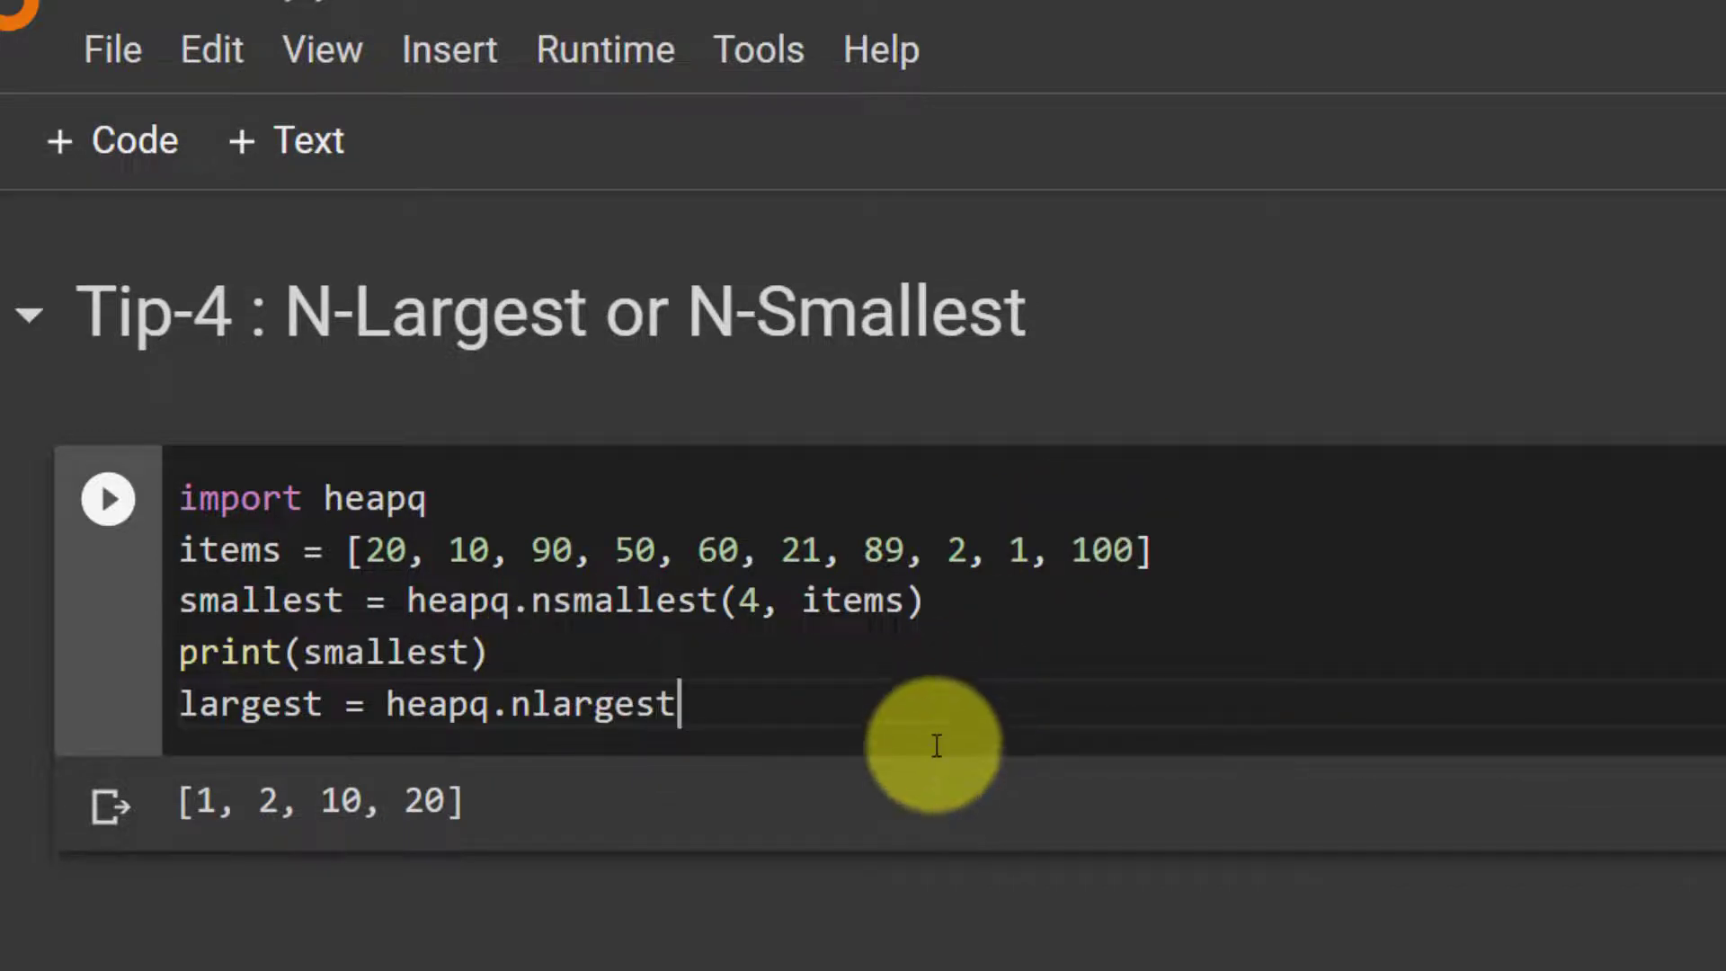
{"action": "type", "text": "()"}
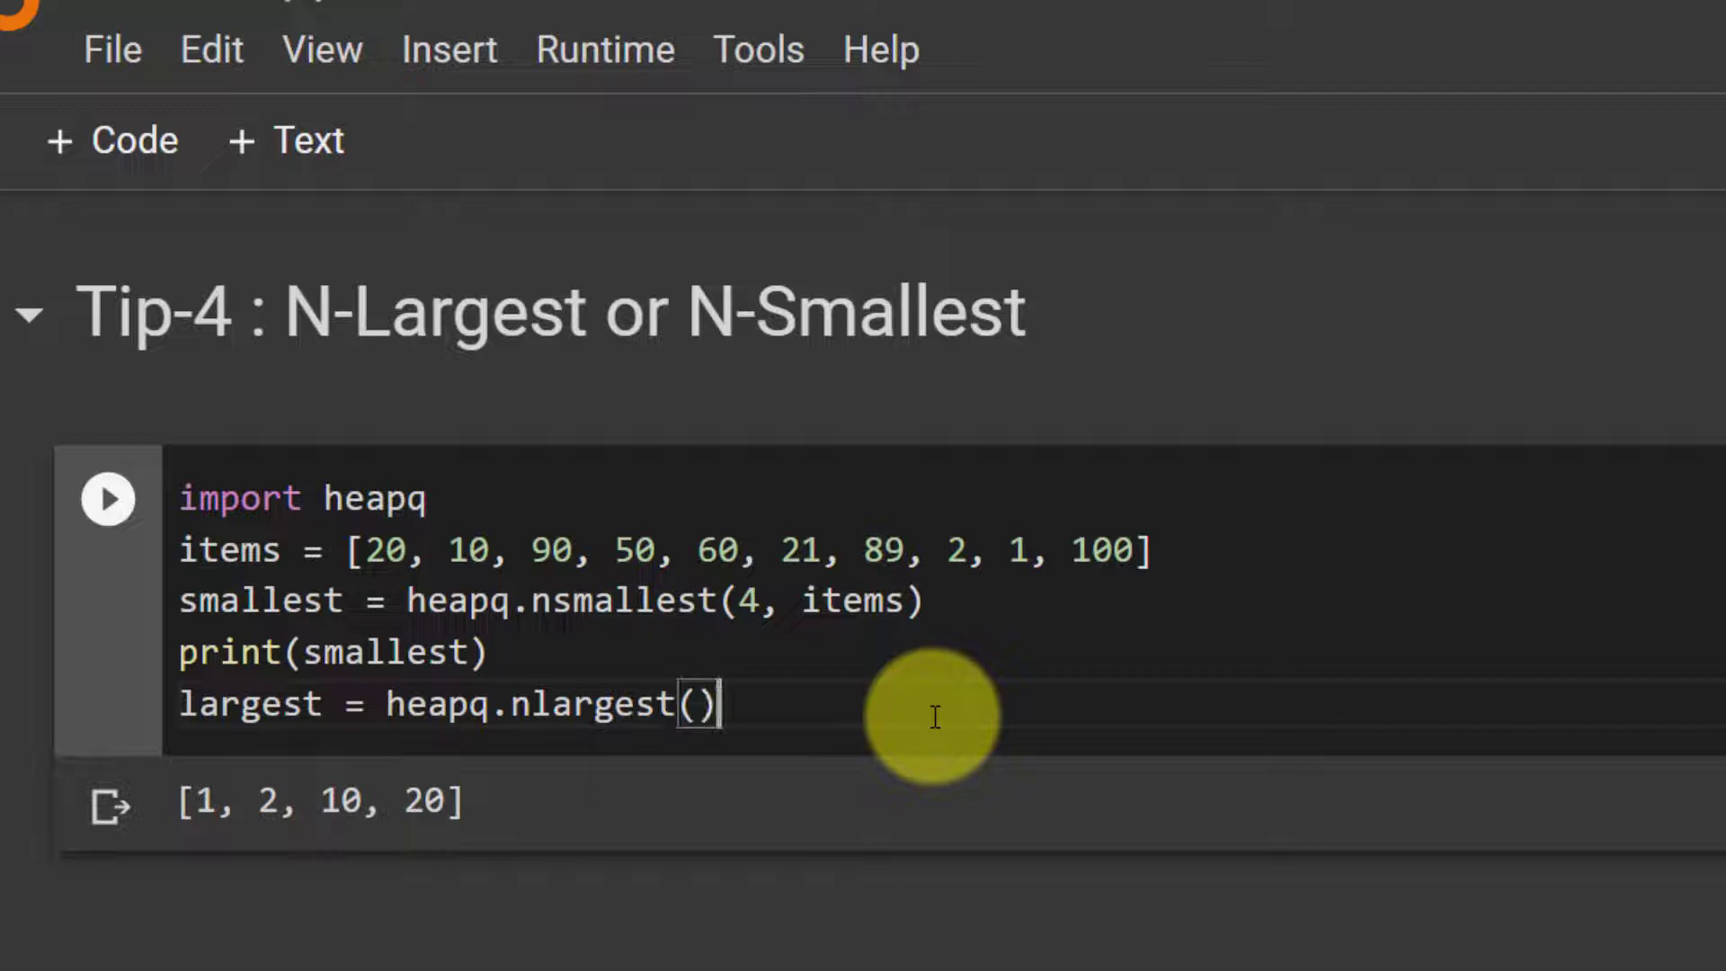
{"action": "type", "text": "3"}
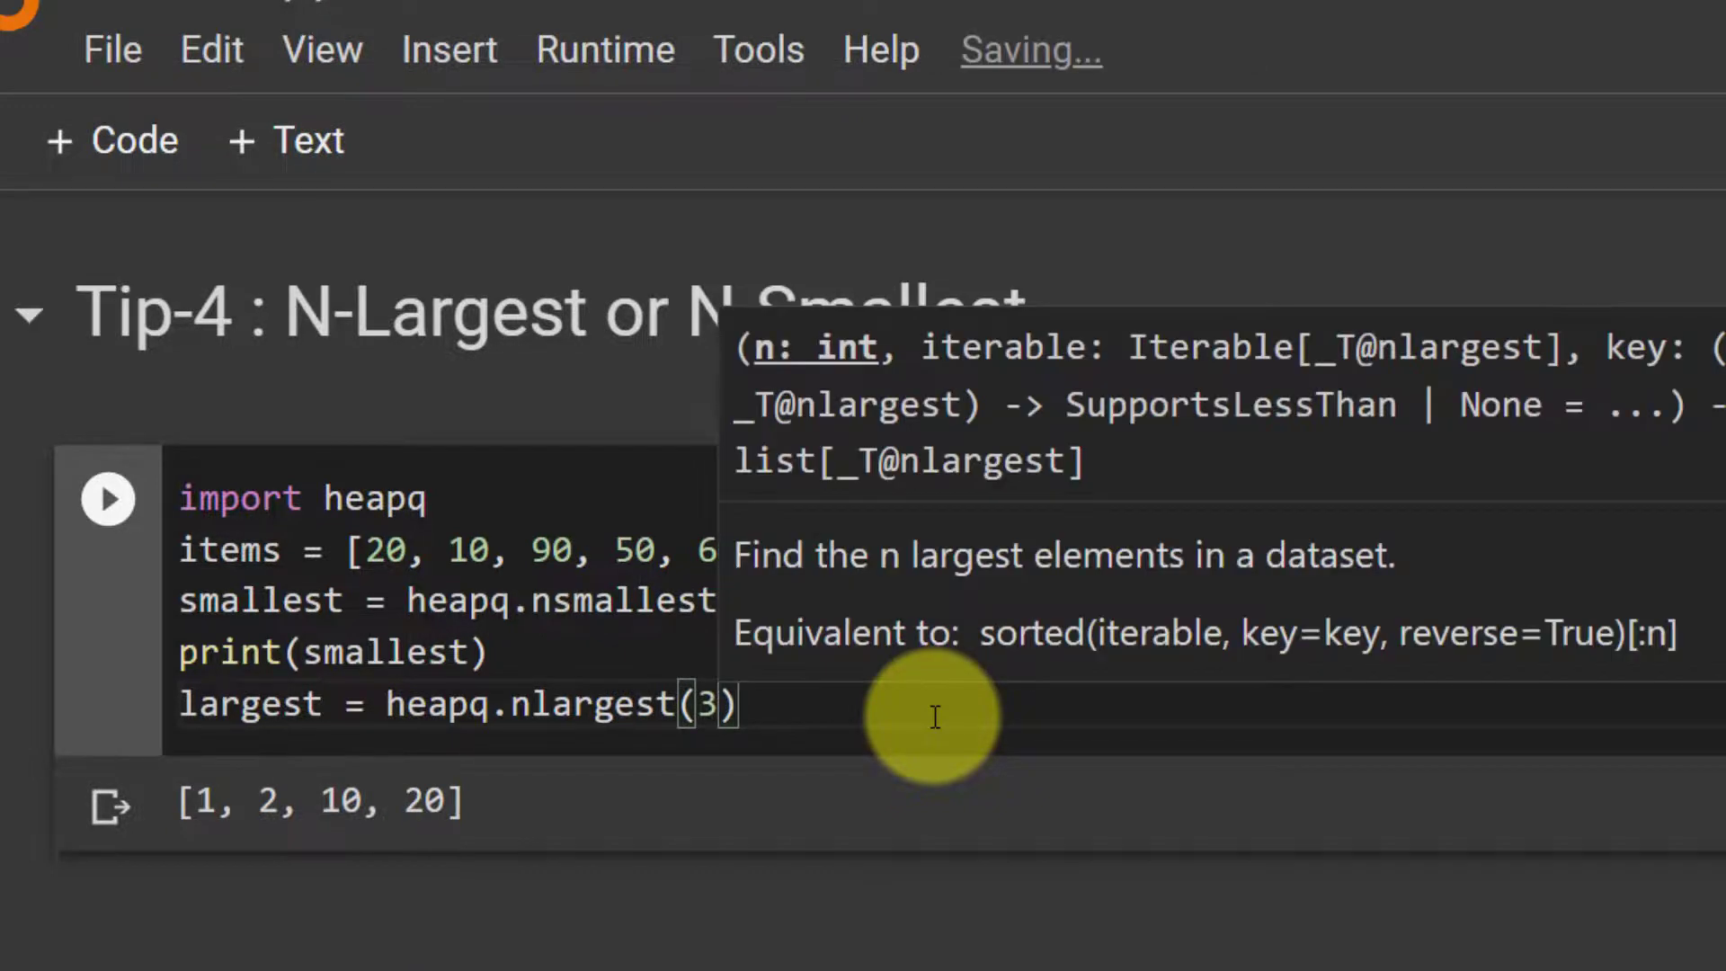
{"action": "type", "text": ","}
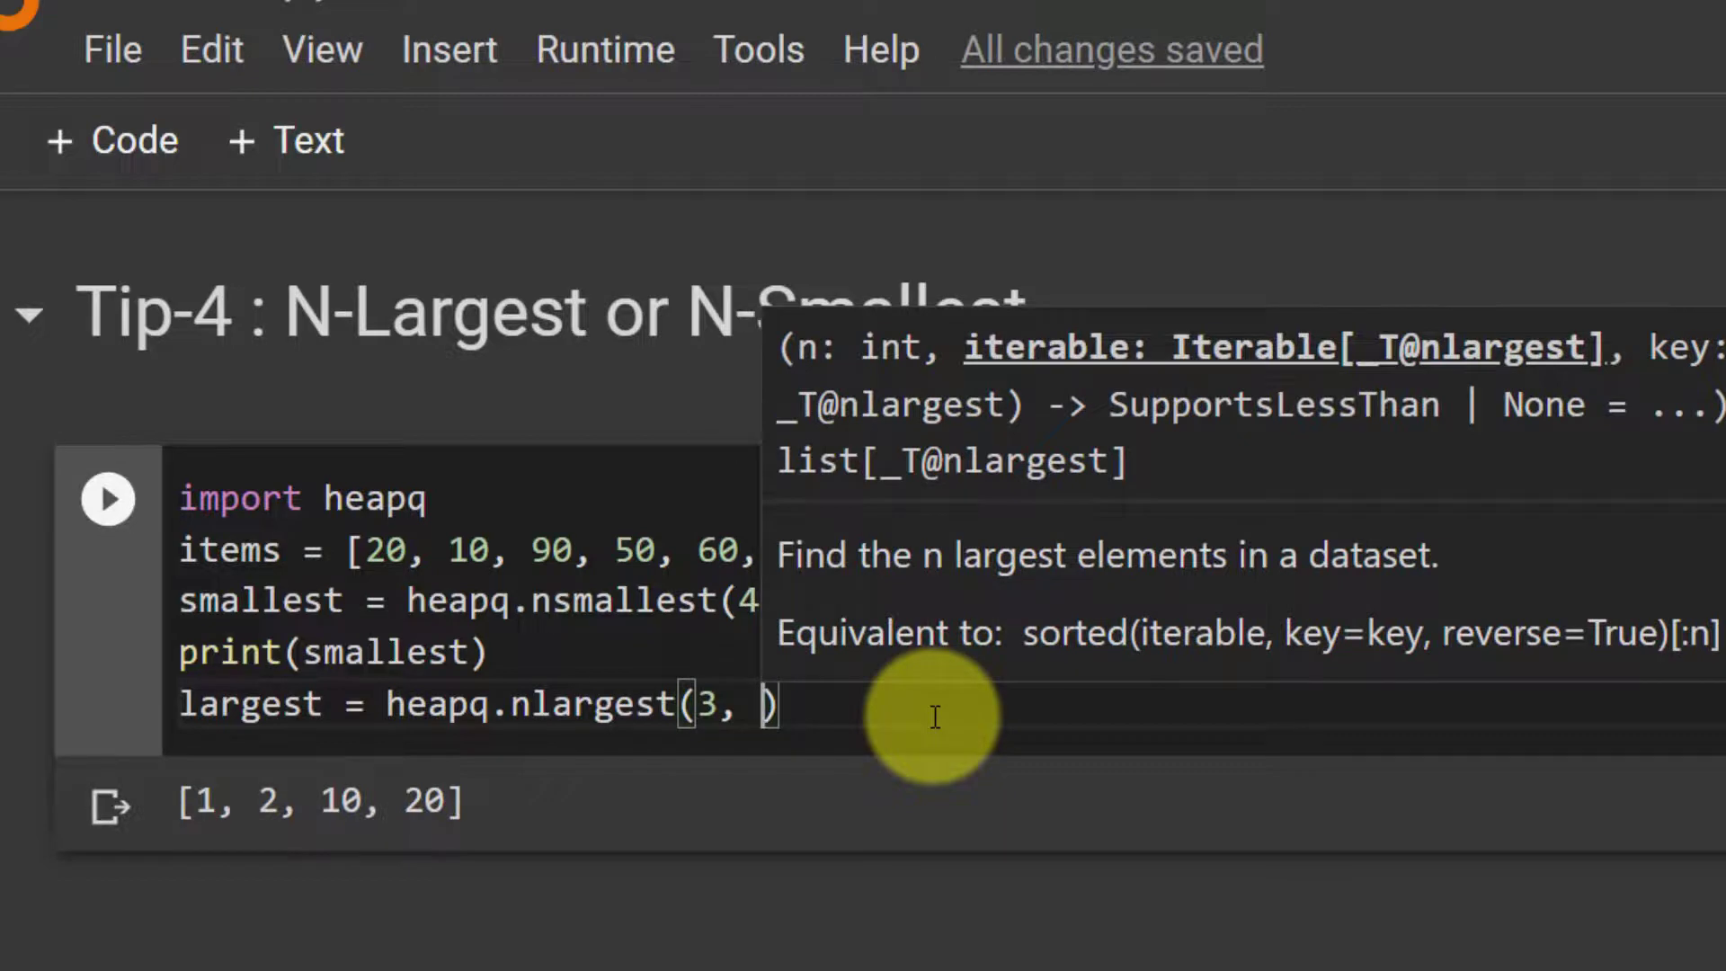
{"action": "type", "text": "items"}
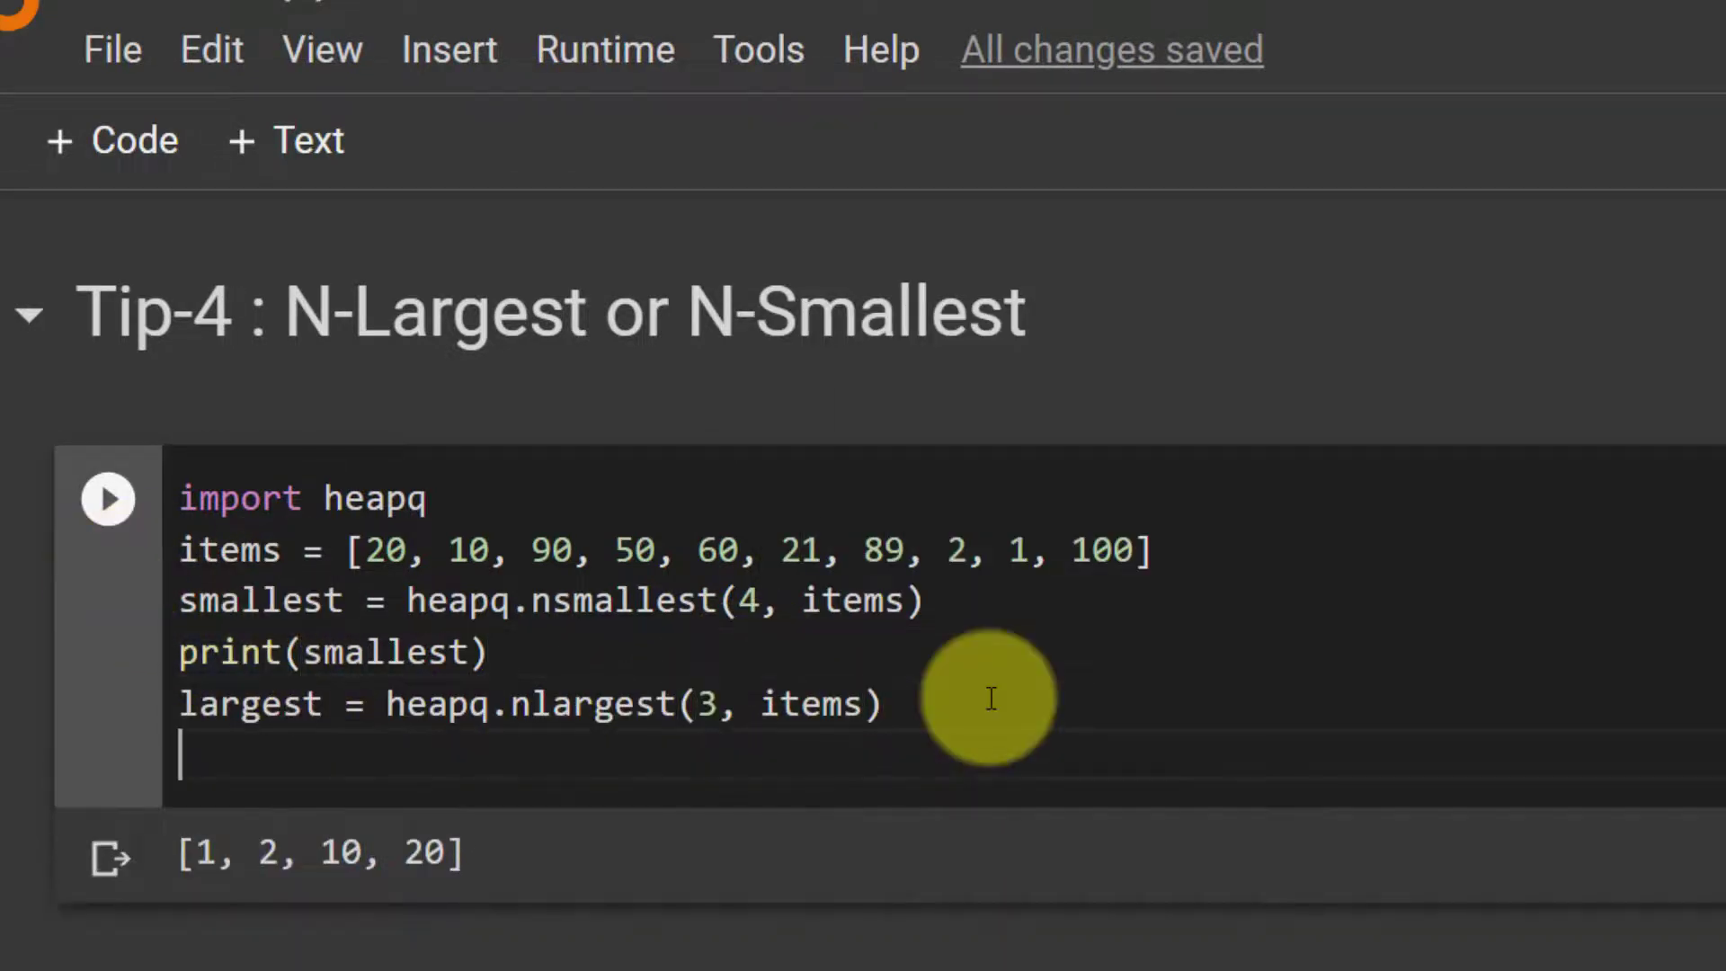
Add a print(largest) line below it.
{"action": "type", "text": "print(l"}
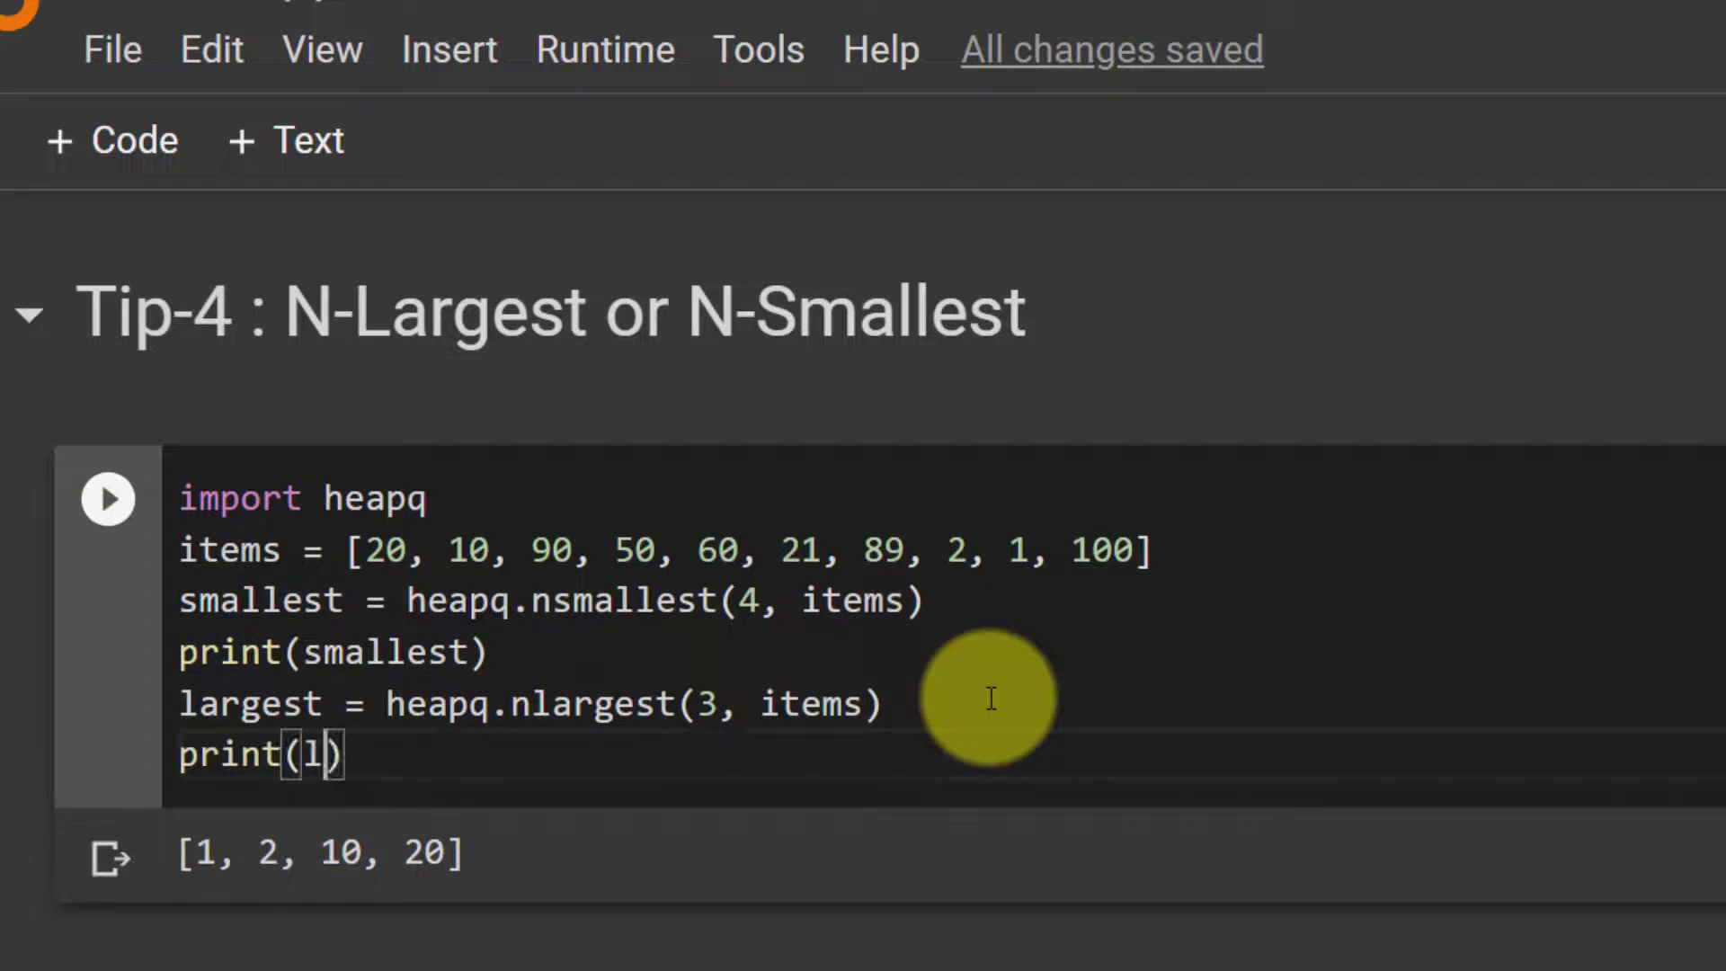
{"action": "type", "text": "argest"}
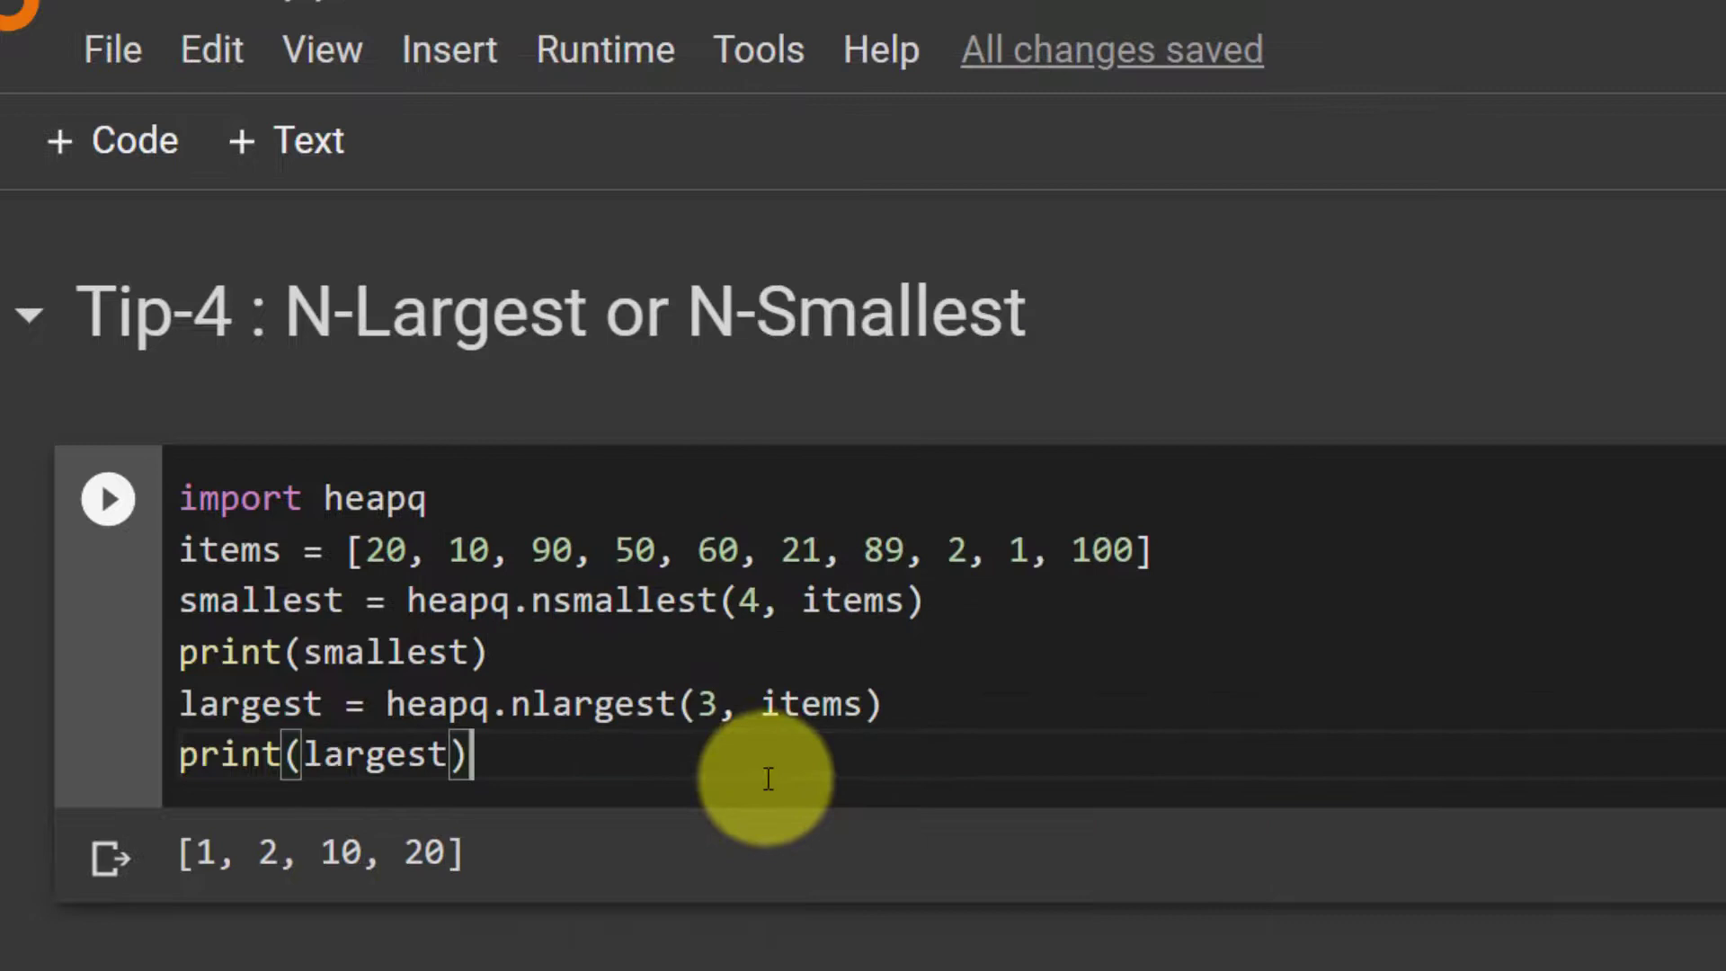
Rerun the cell so [100, 90, 89] prints beneath [1, 2, 10, 20].
{"action": "left_click", "coordinate": [108, 498]}
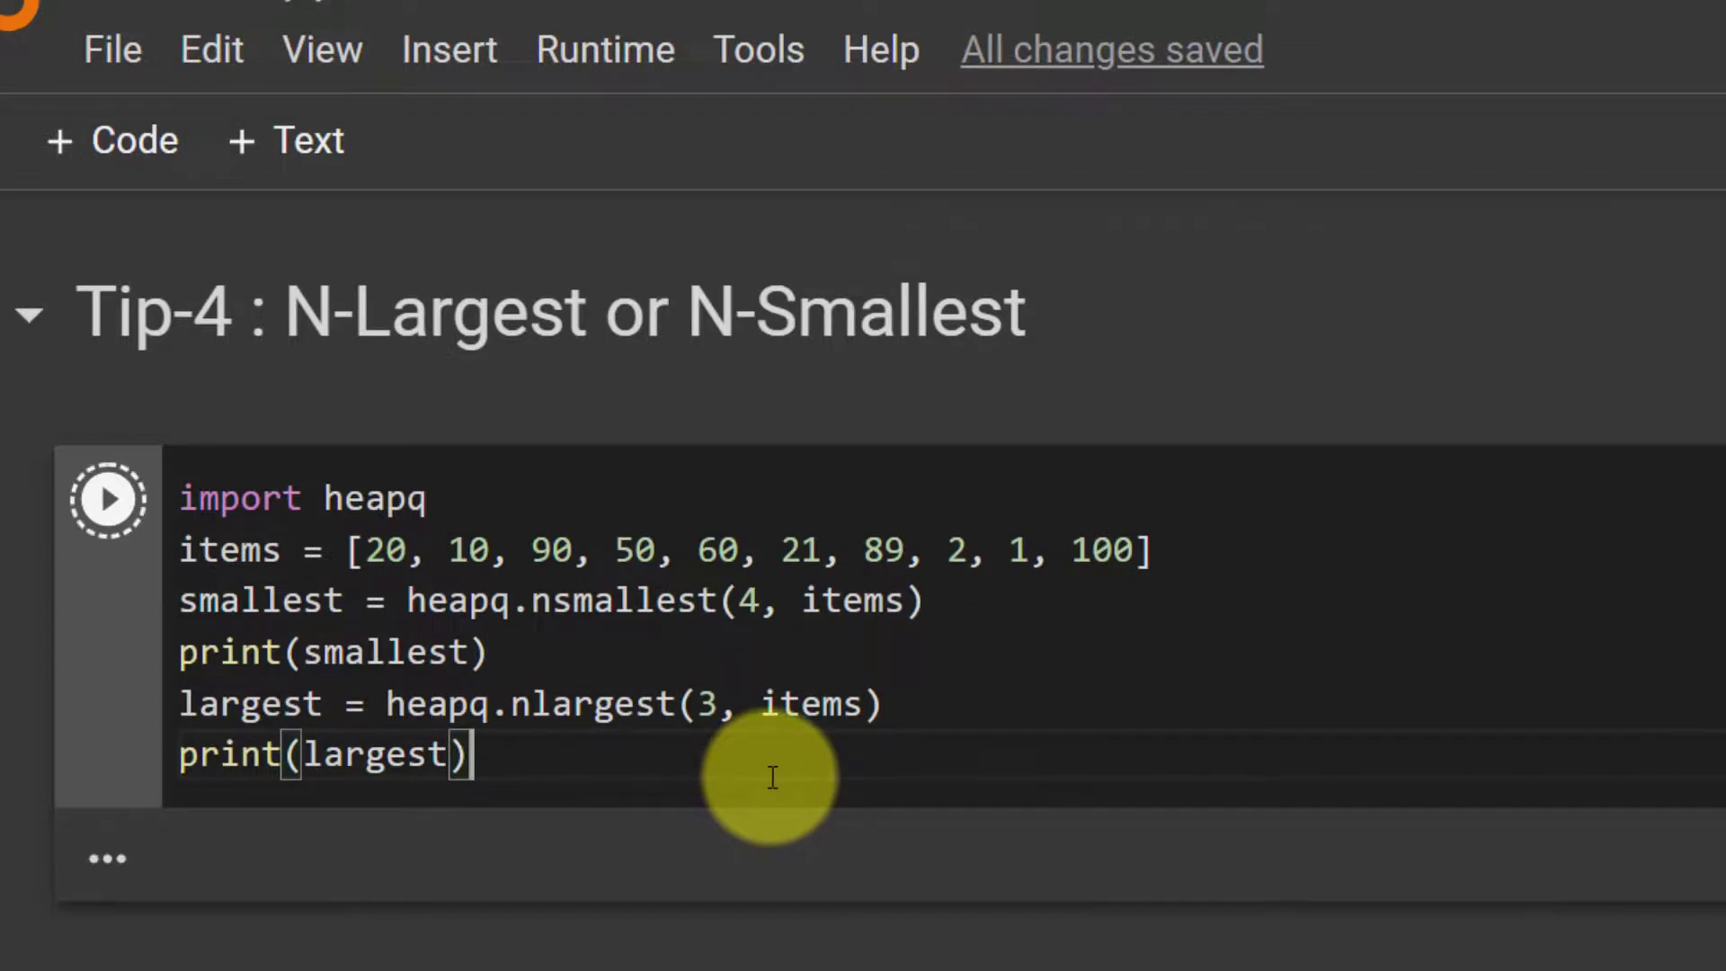
{"action": "left_click", "coordinate": [108, 498]}
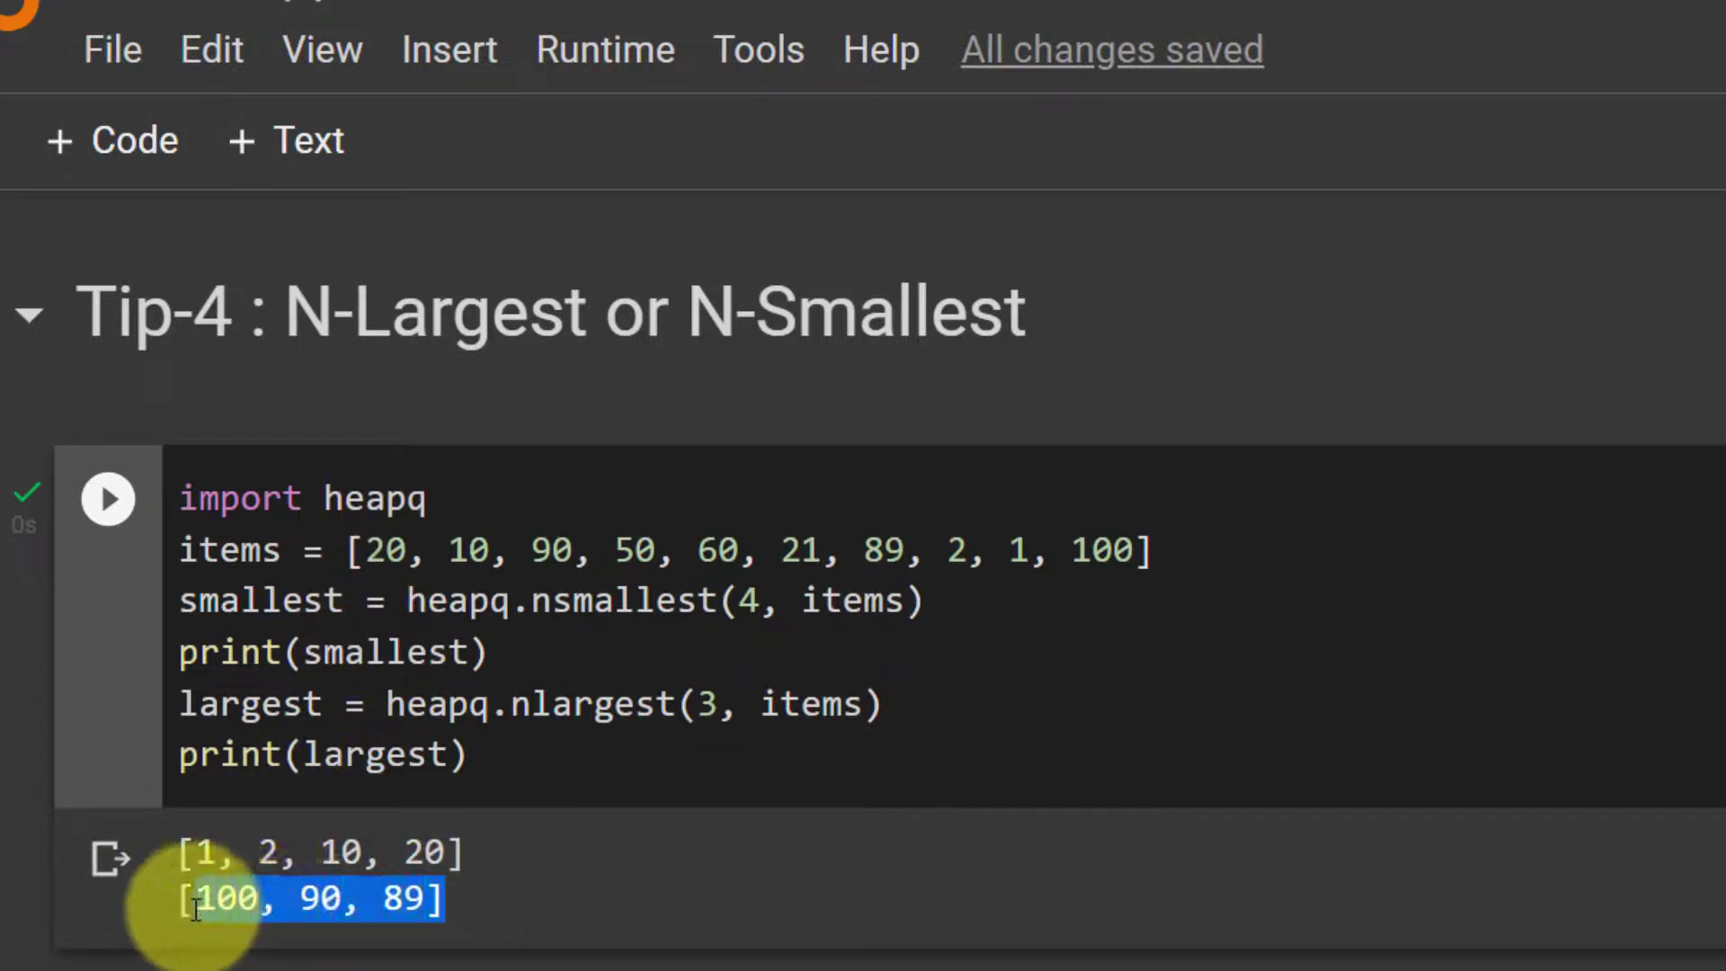
{"action": "mouse_move", "coordinate": [516, 677]}
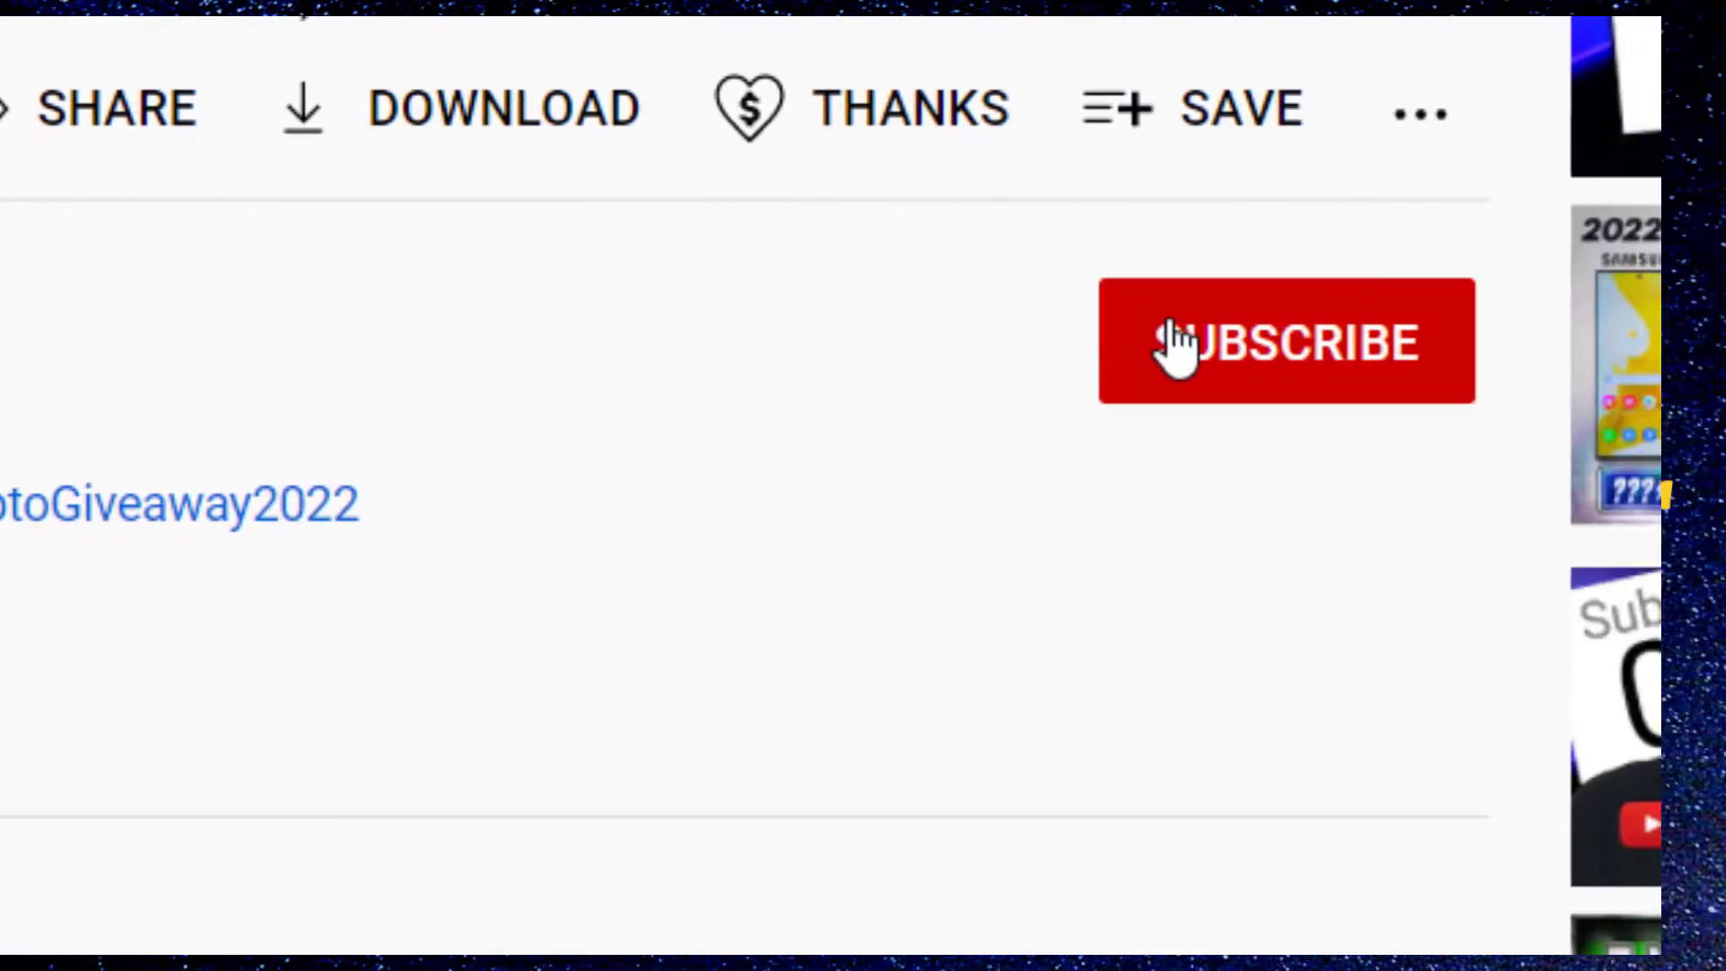
Subscribe to the YouTube channel with notifications set to All.
{"action": "left_click", "coordinate": [1283, 340]}
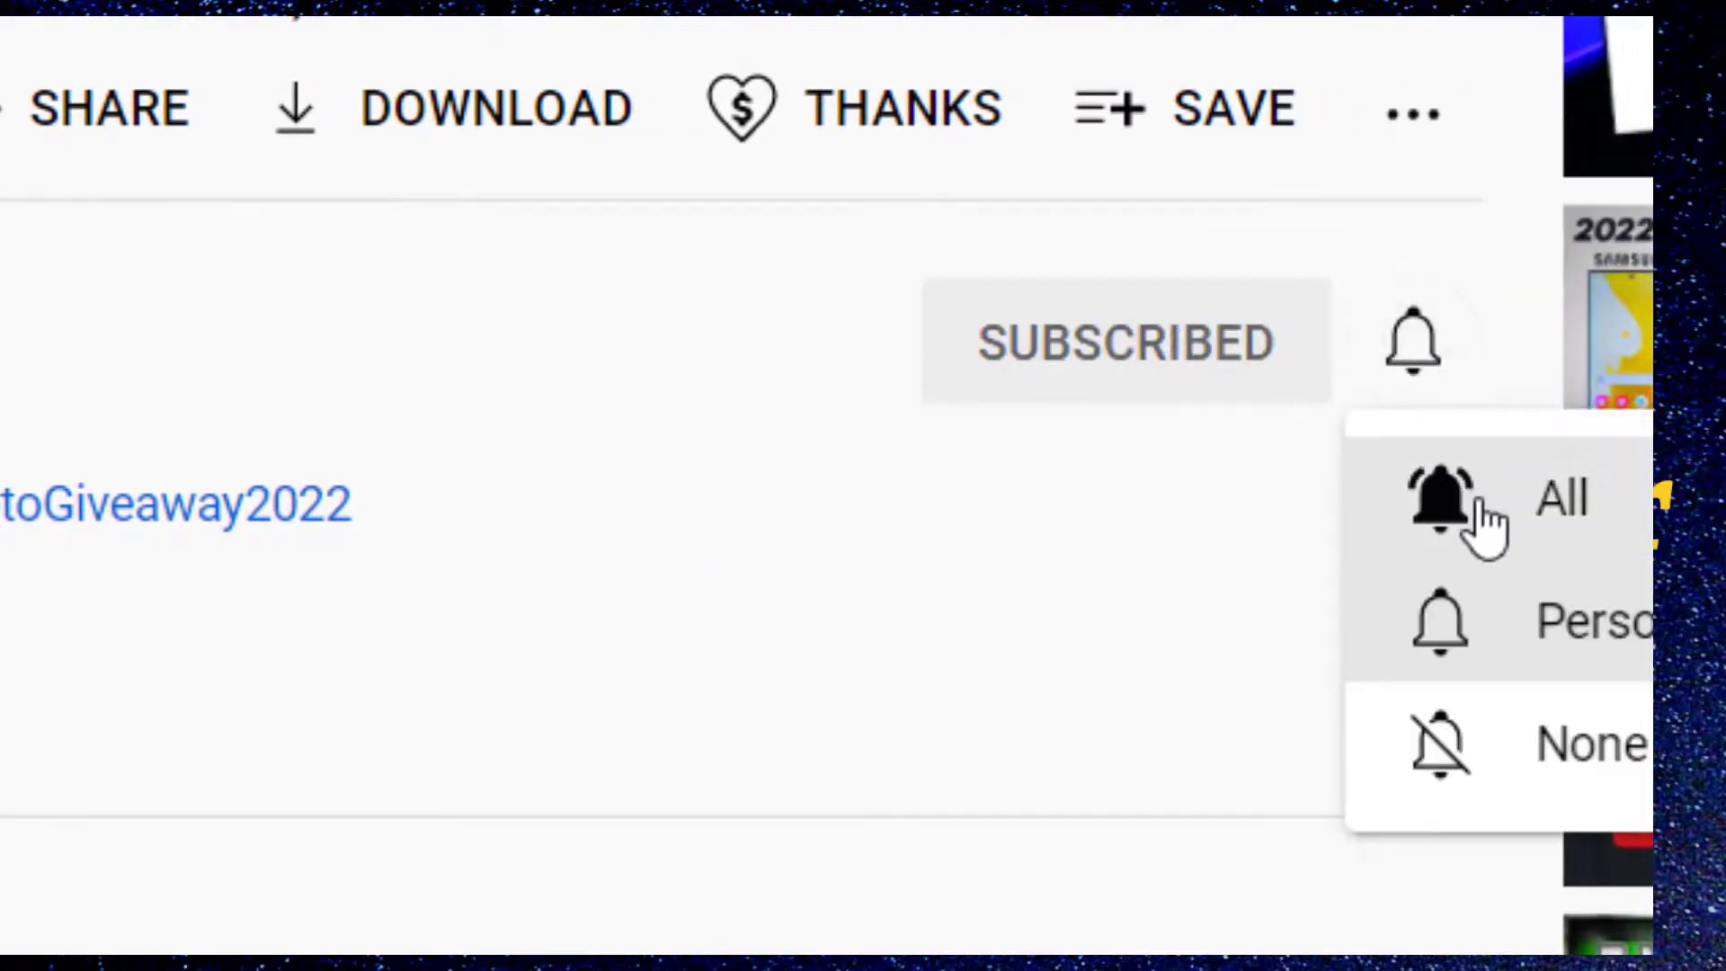
{"action": "left_click", "coordinate": [1474, 498]}
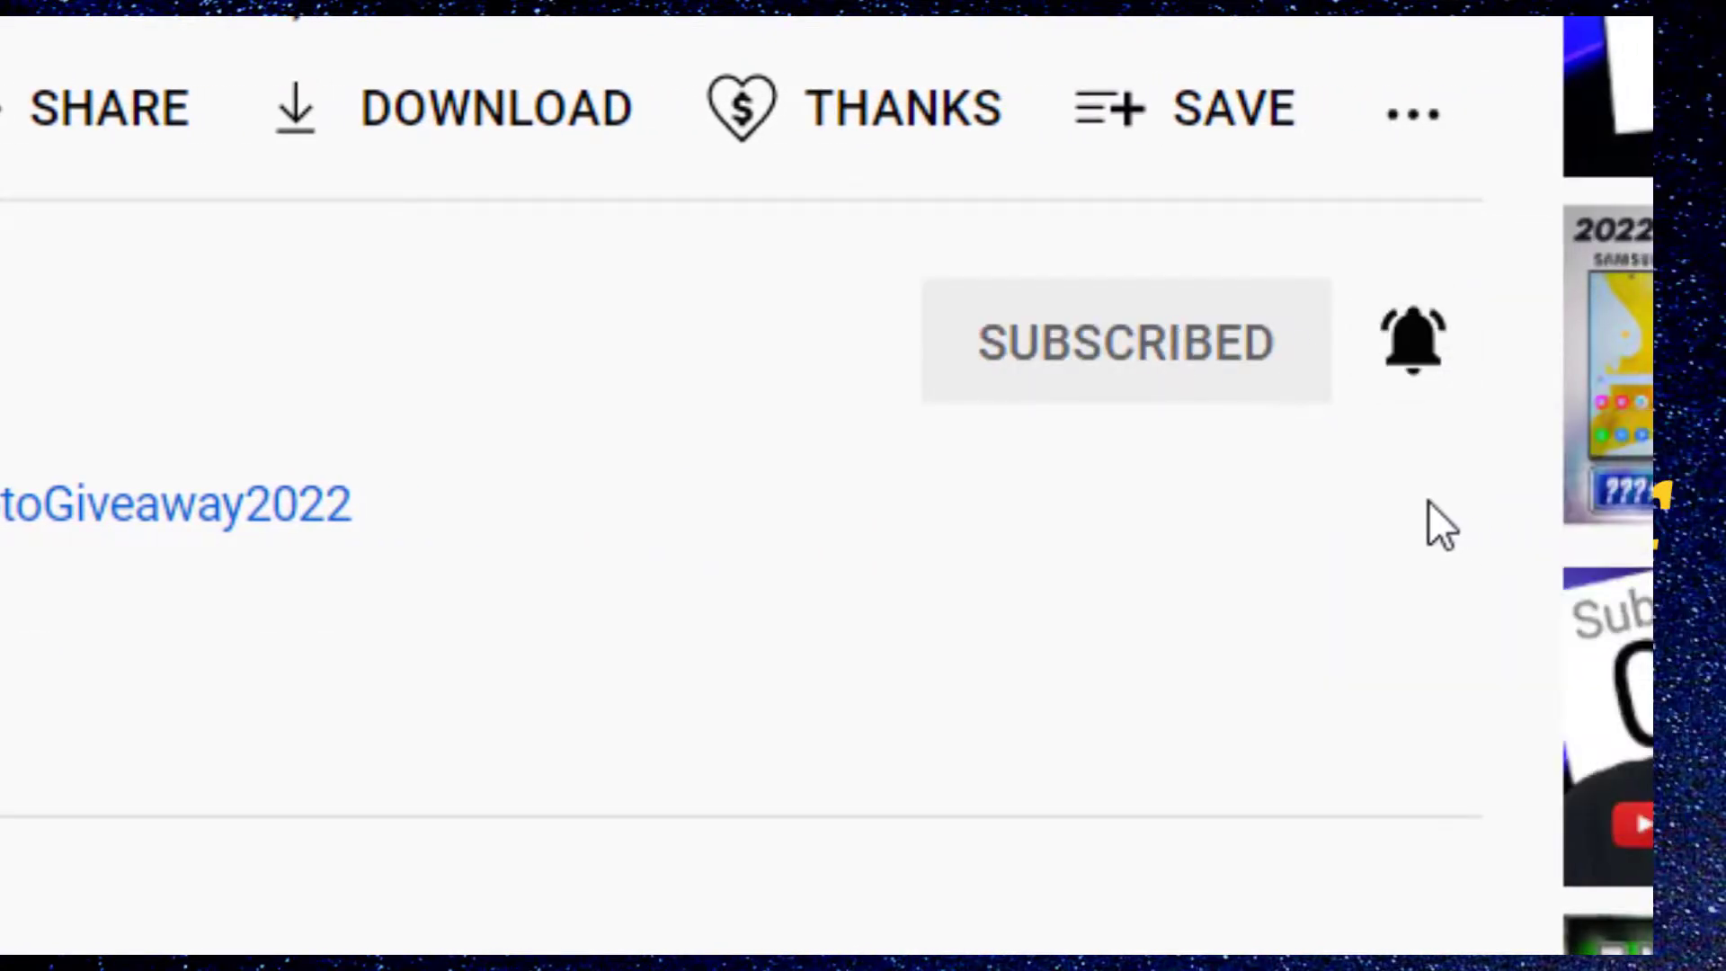